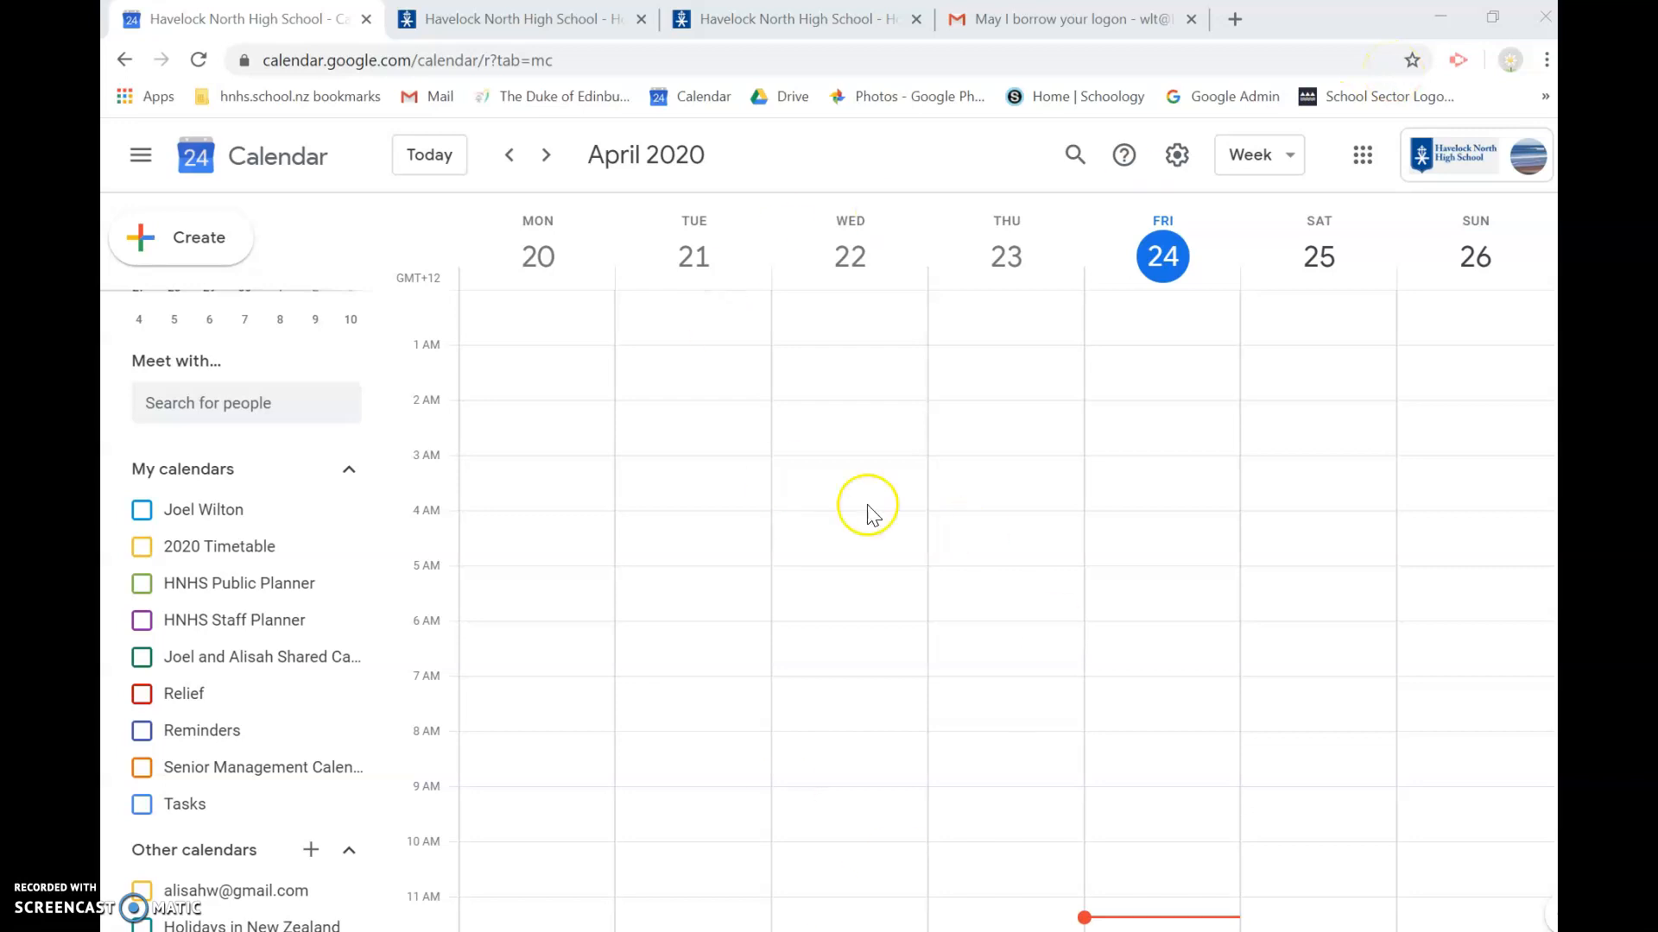
pyautogui.moveTo(317, 849)
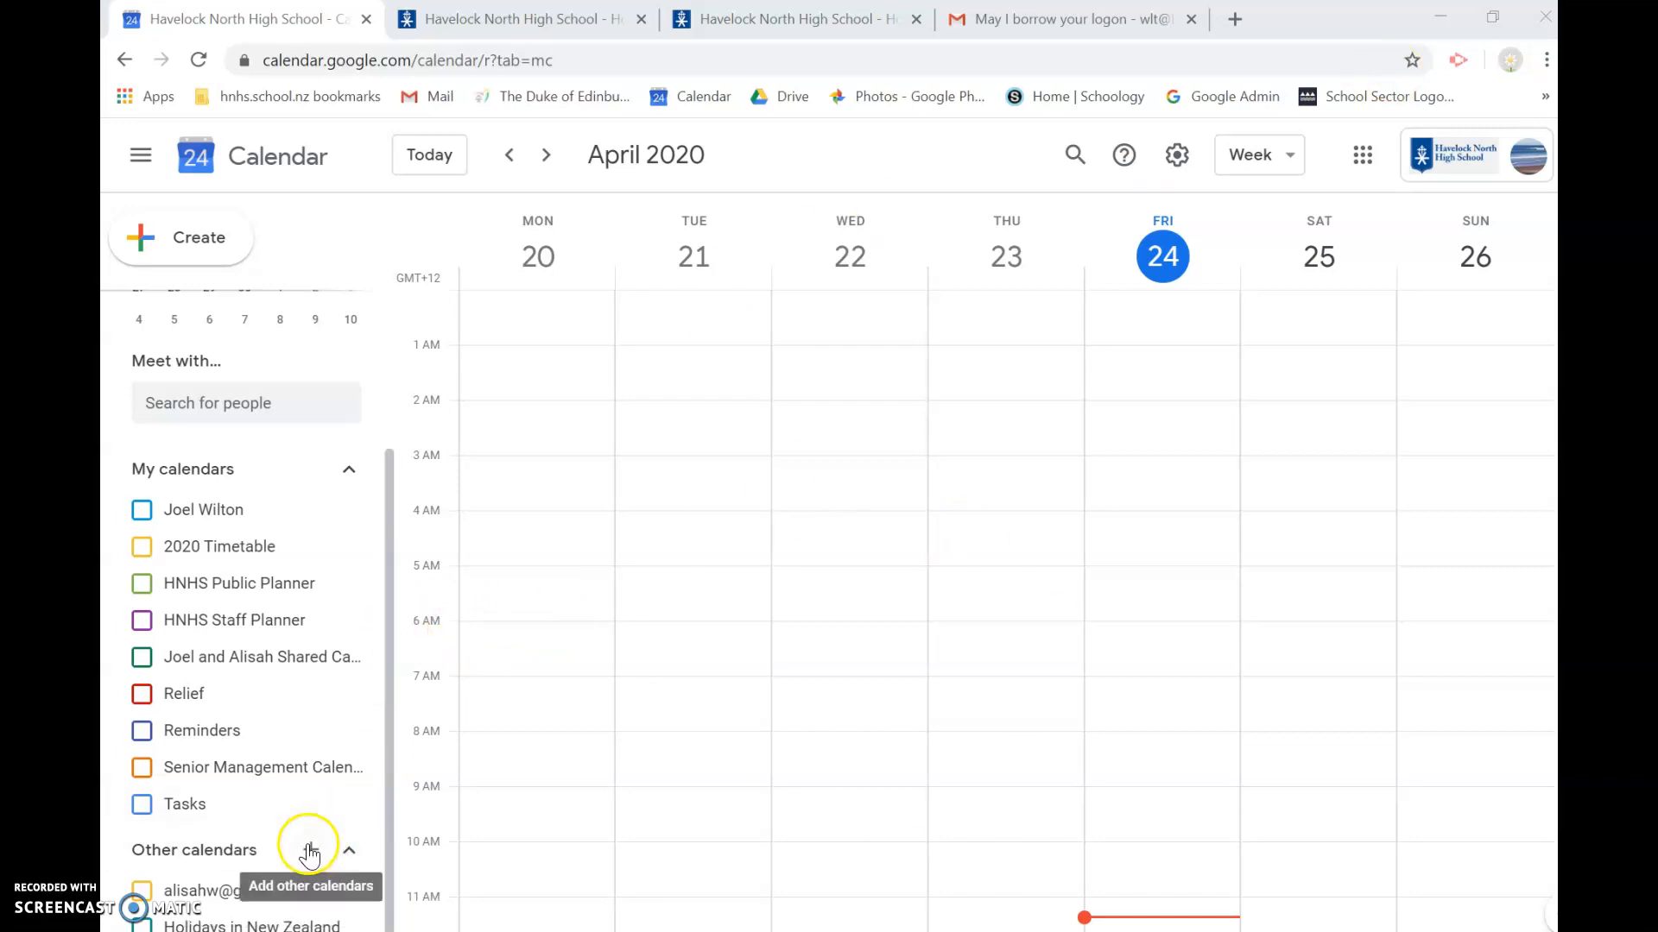
# Switch to the Havelock North High School website and reach the Parent Portal sign-on page
pyautogui.click(310, 849)
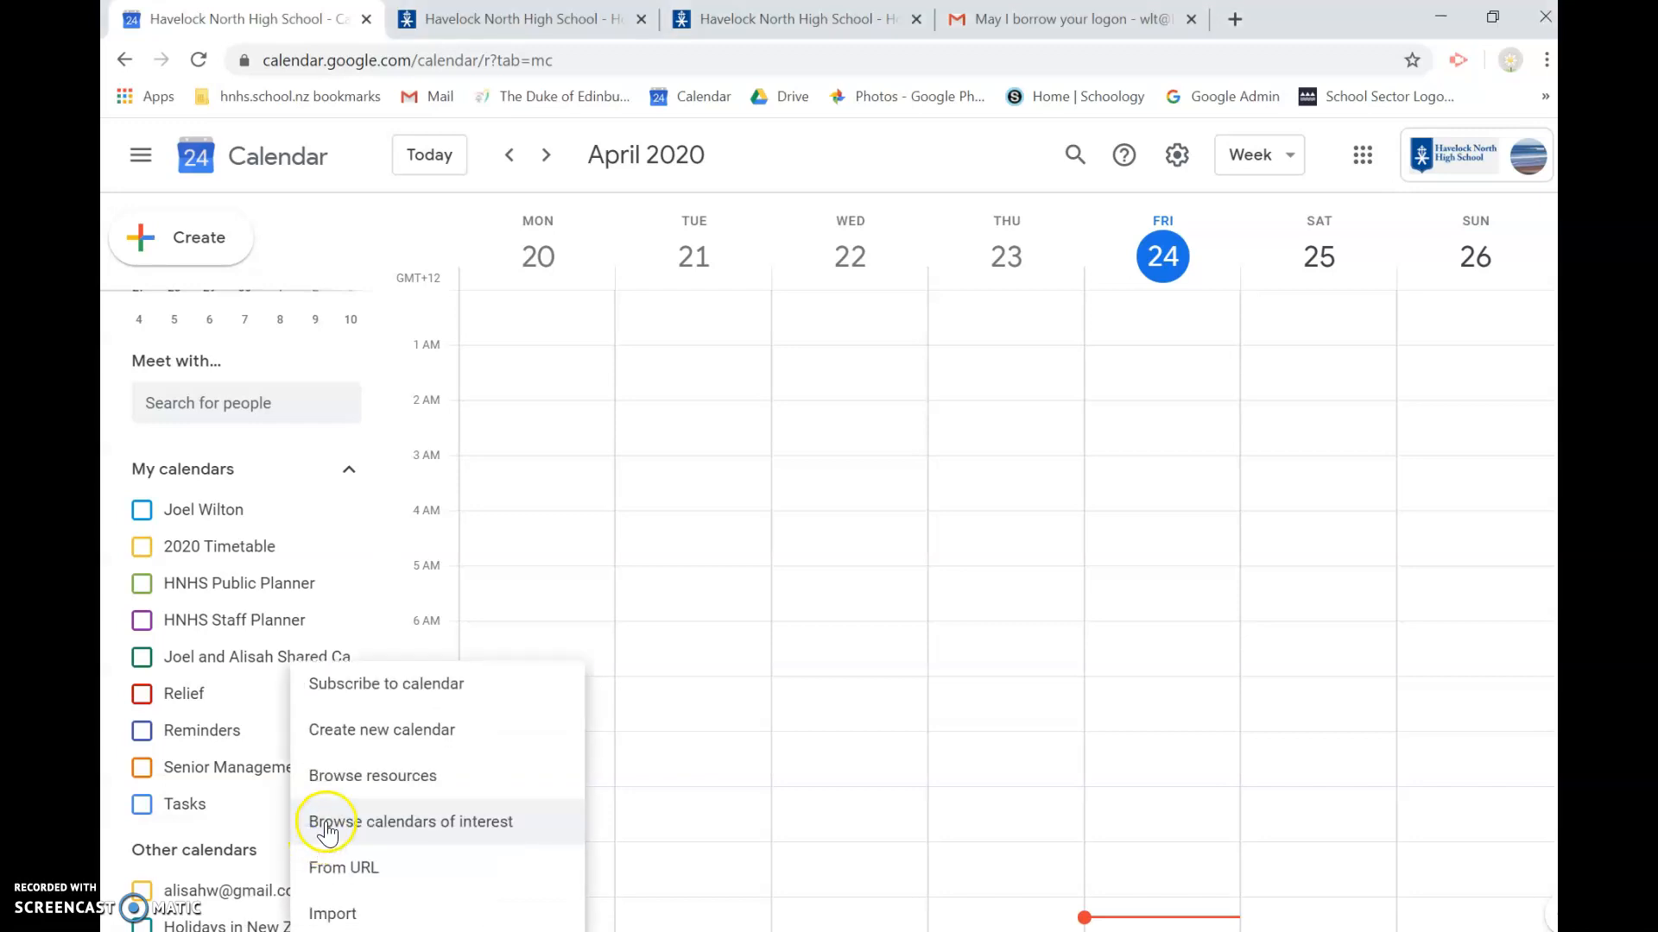
pyautogui.moveTo(366, 879)
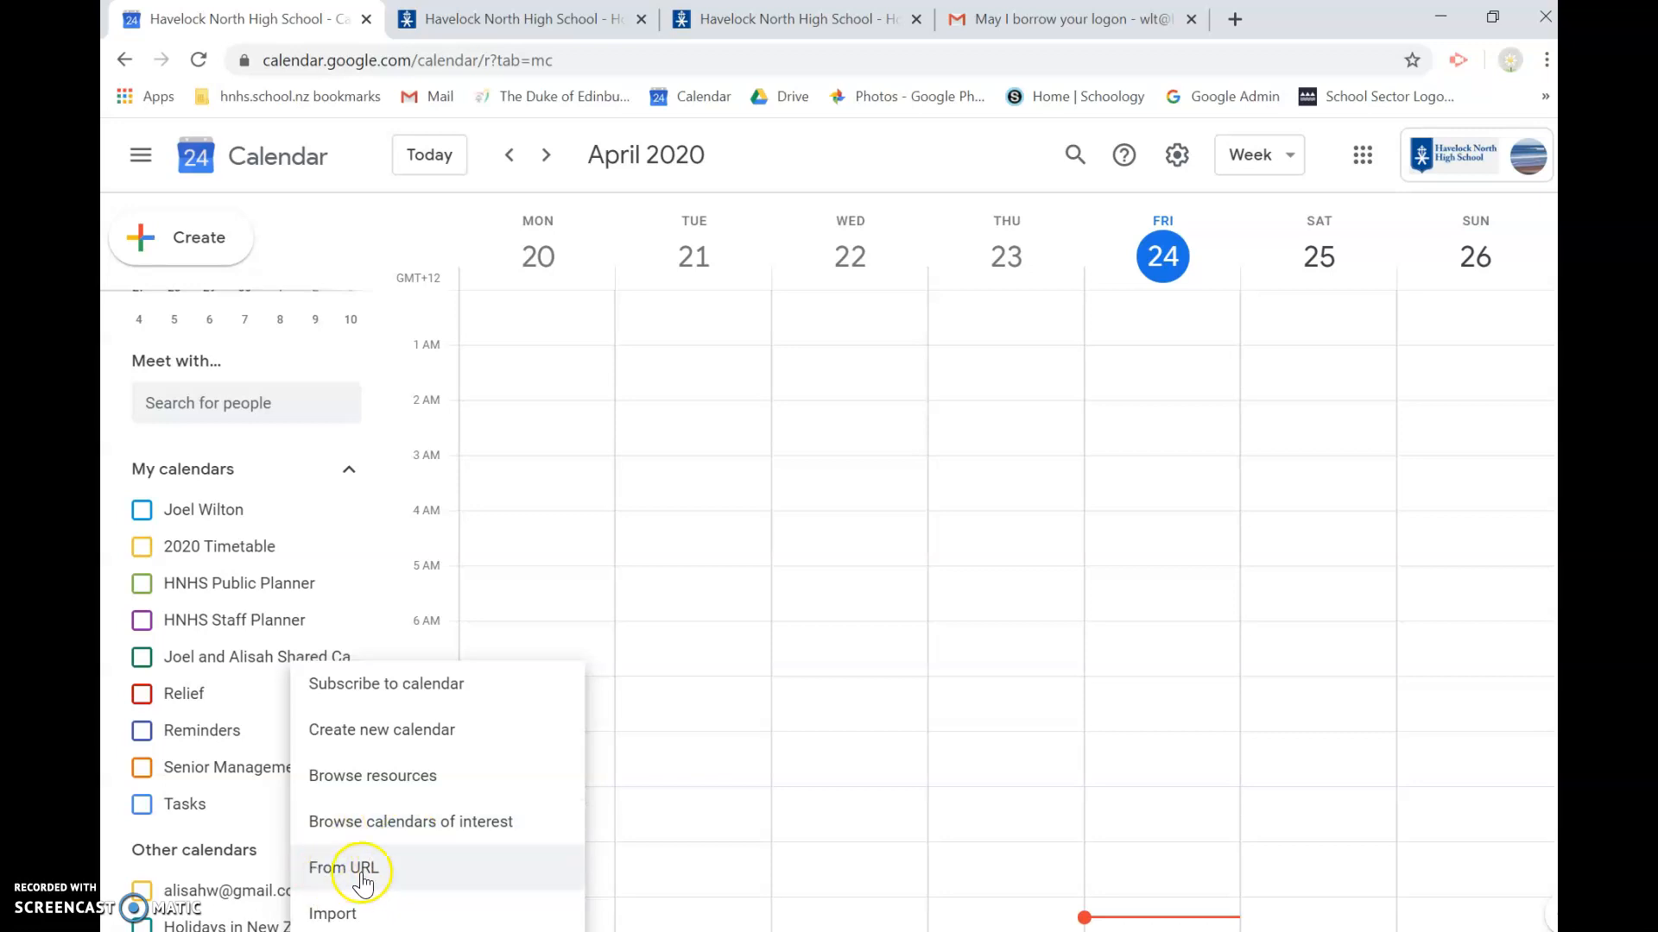
pyautogui.moveTo(792, 162)
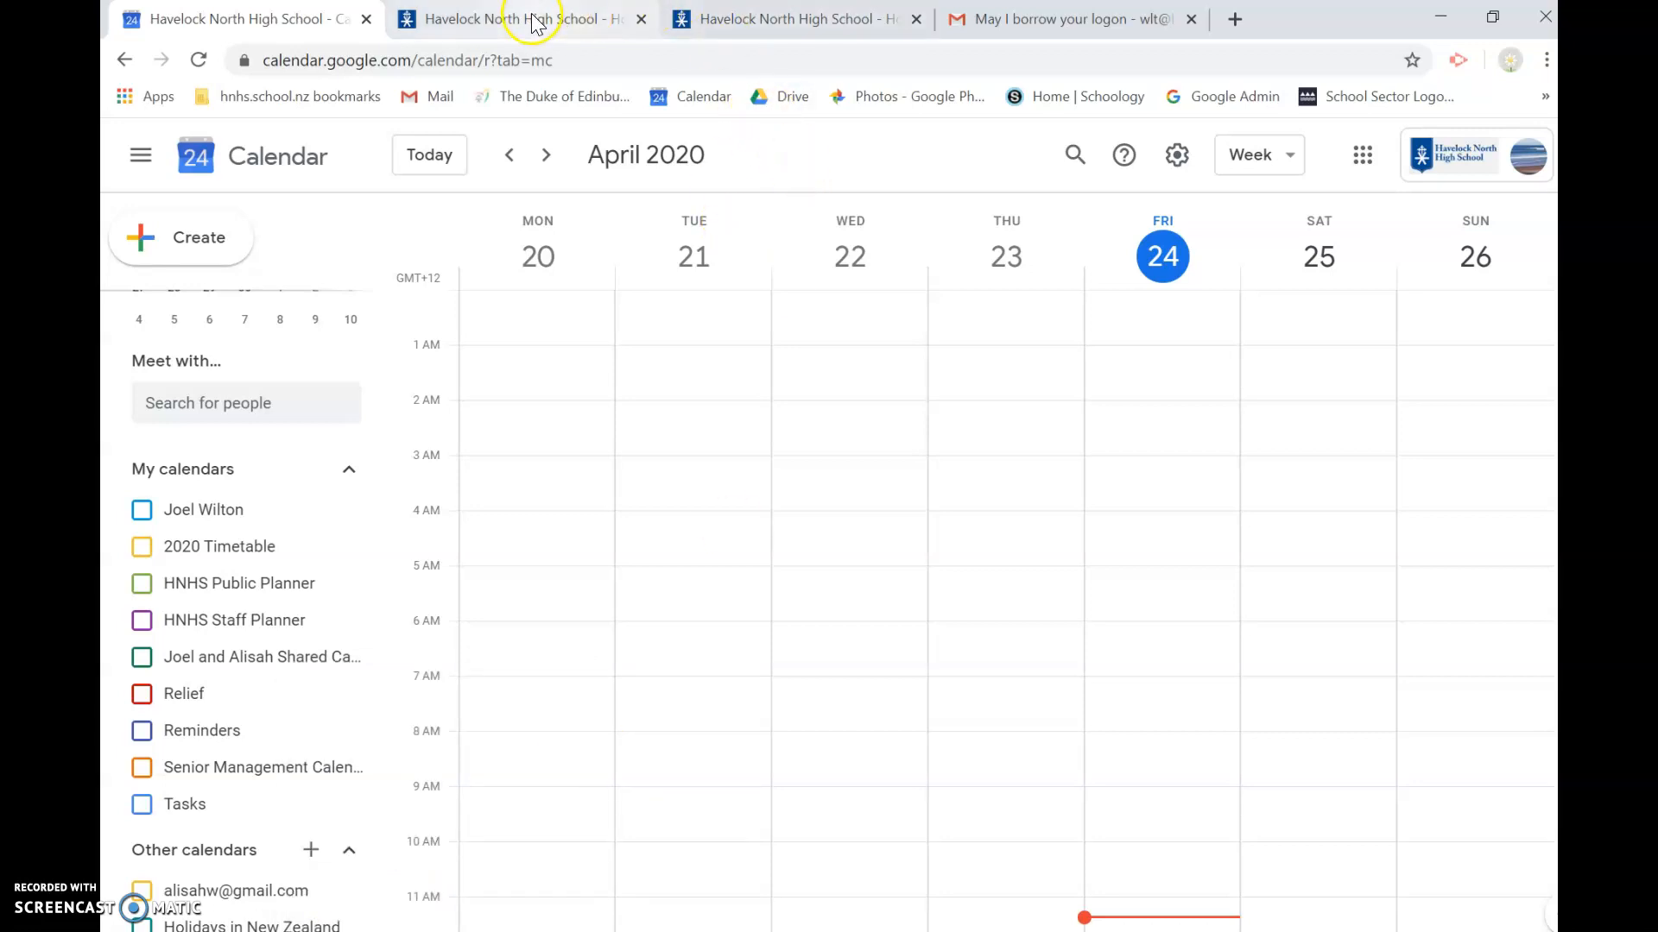
pyautogui.click(518, 19)
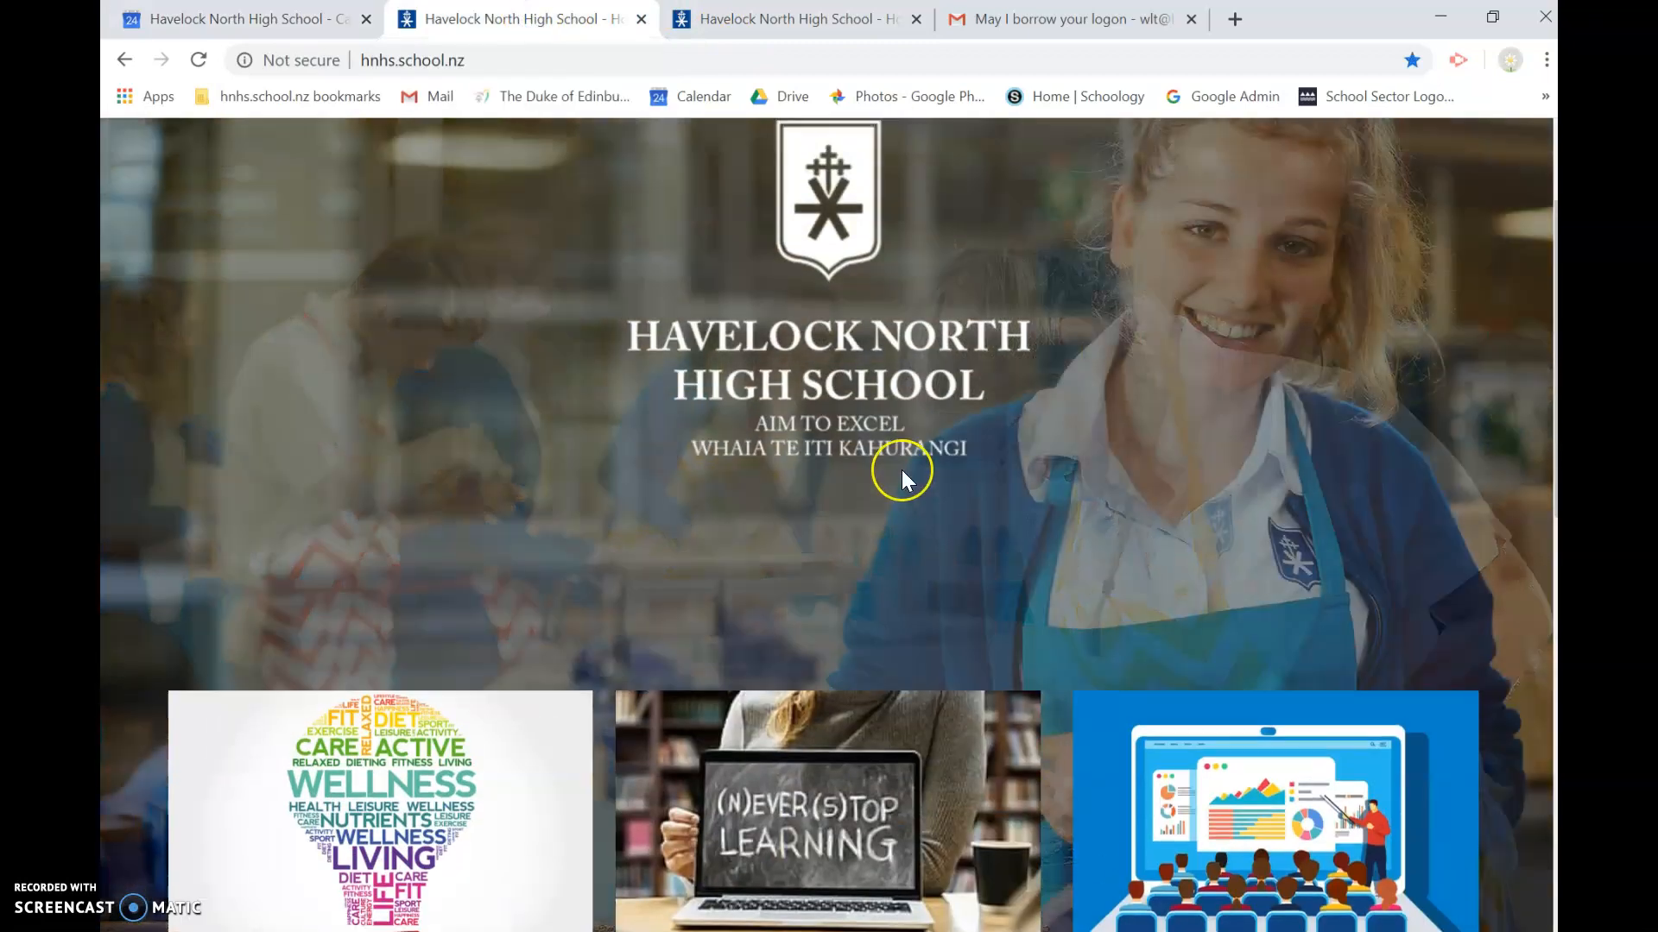
pyautogui.scroll(-3)
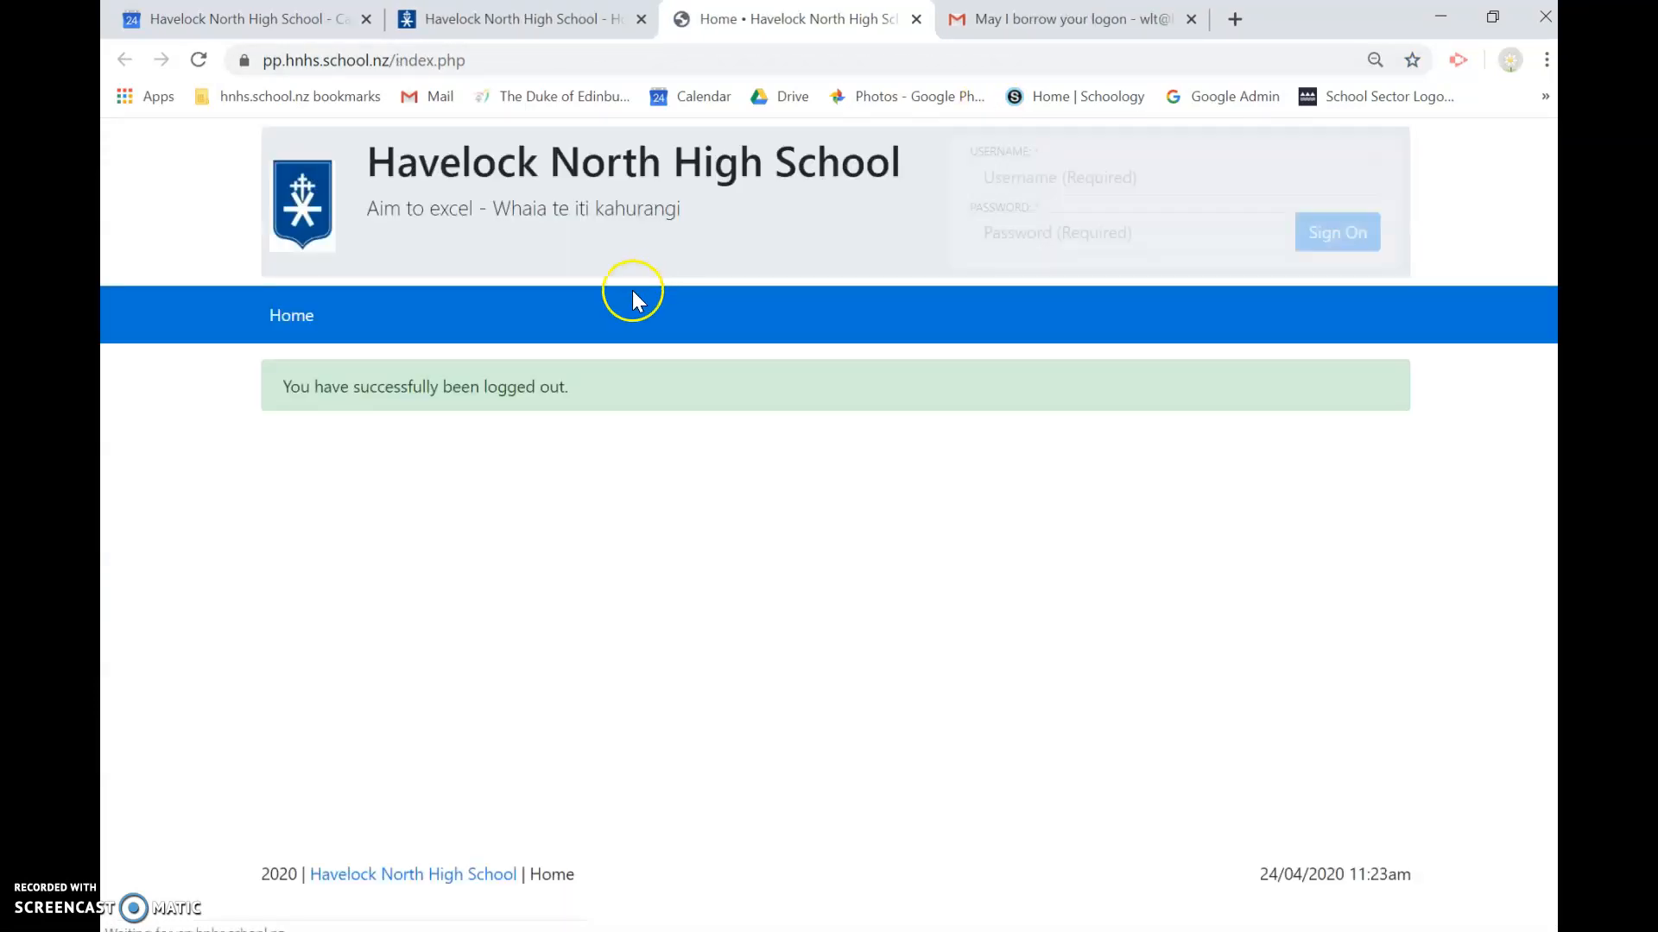
# Sign in to the Parent Portal with the caregiver username and password to reach the student's Details page
pyautogui.click(1072, 176)
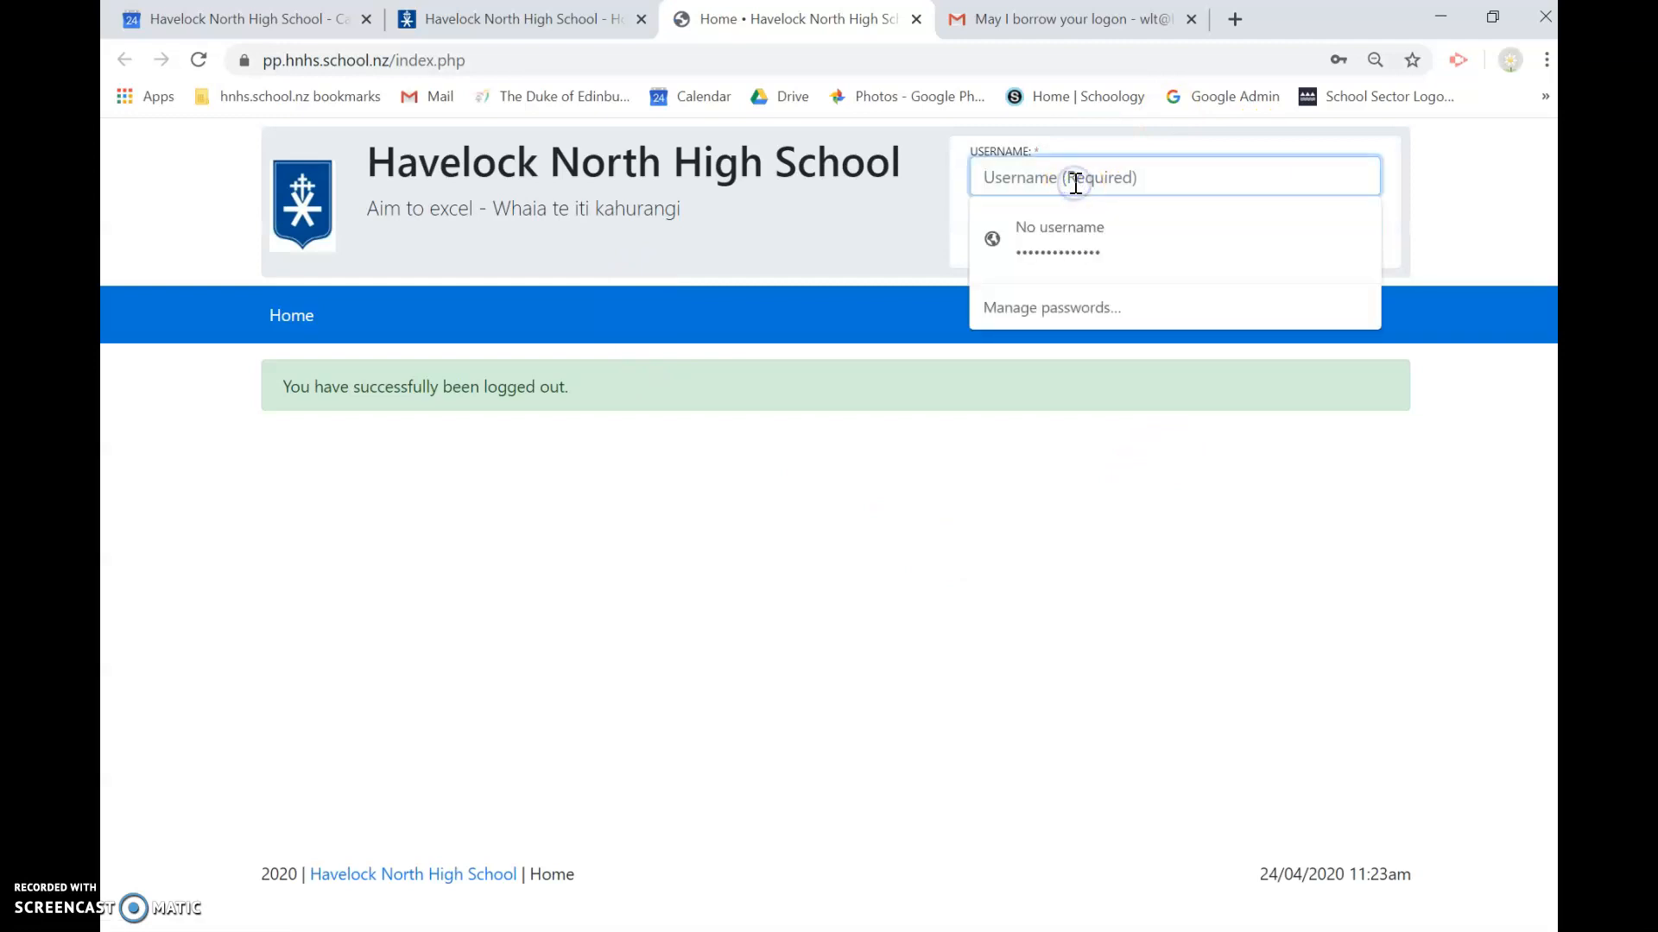
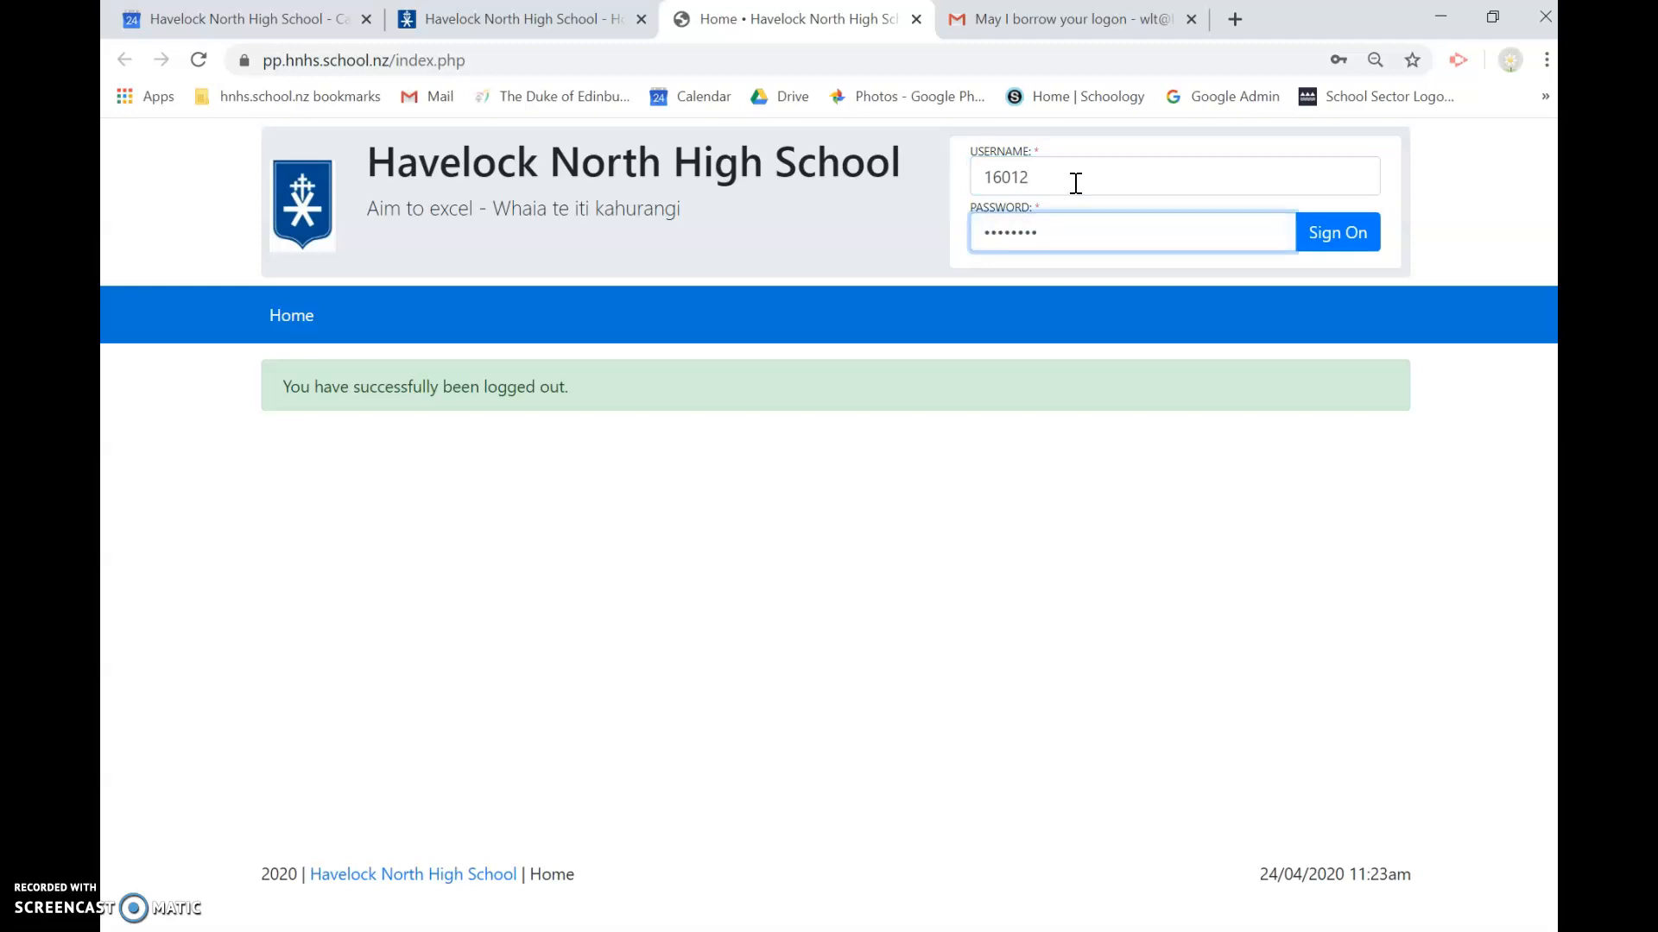
pyautogui.click(1336, 231)
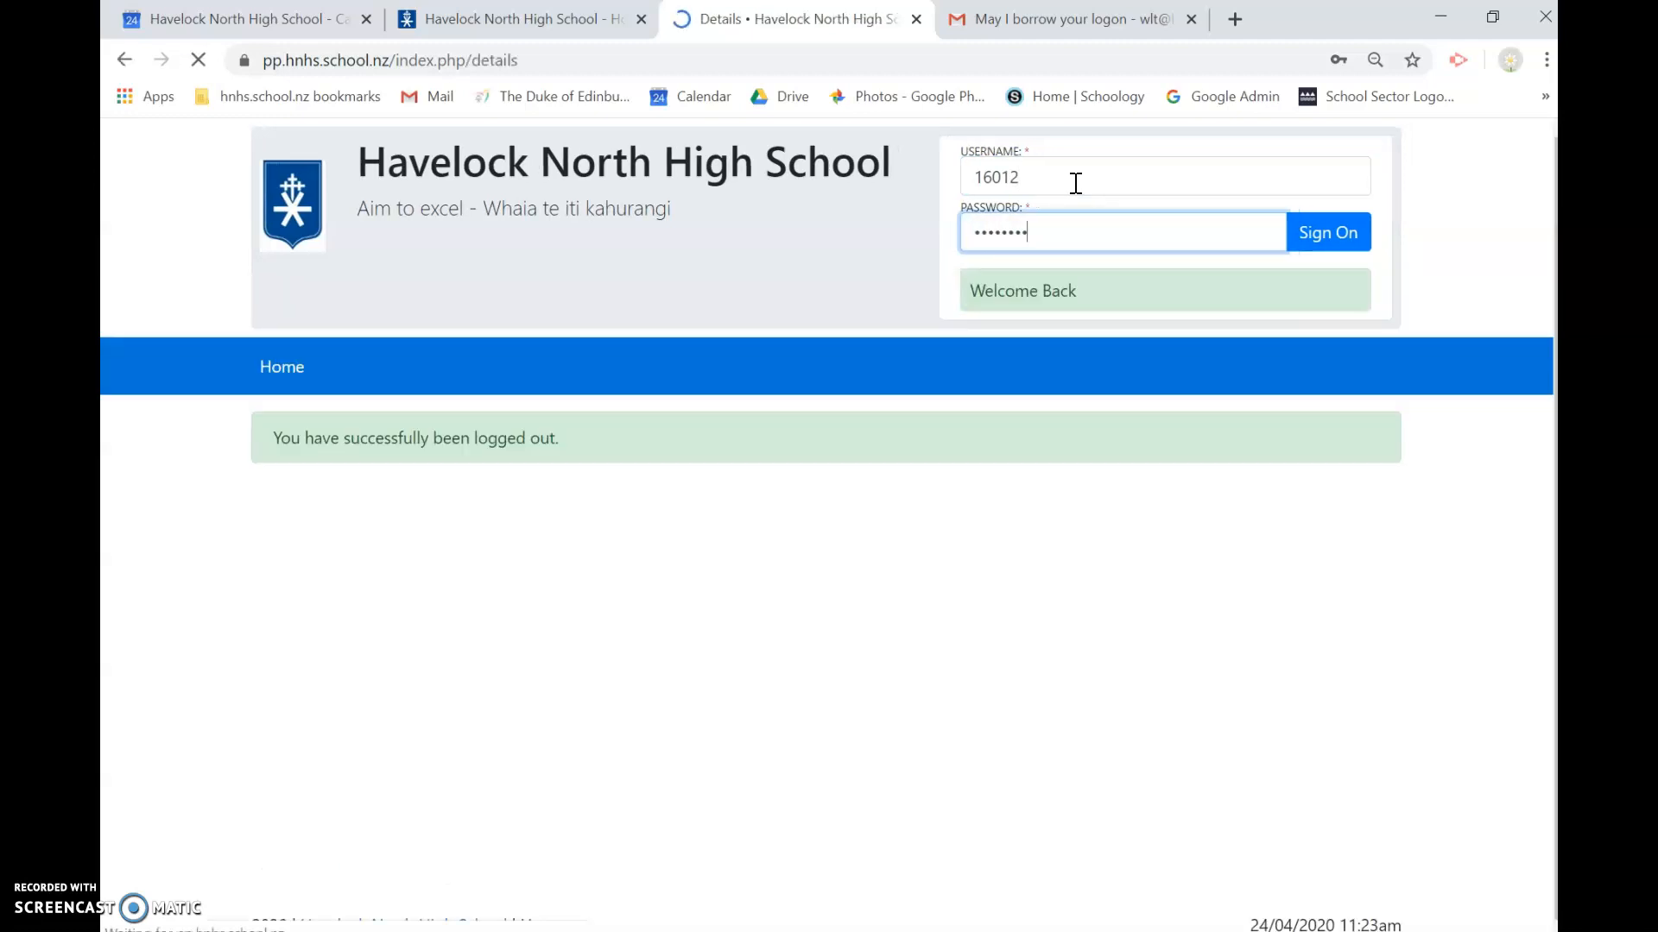
pyautogui.click(1326, 232)
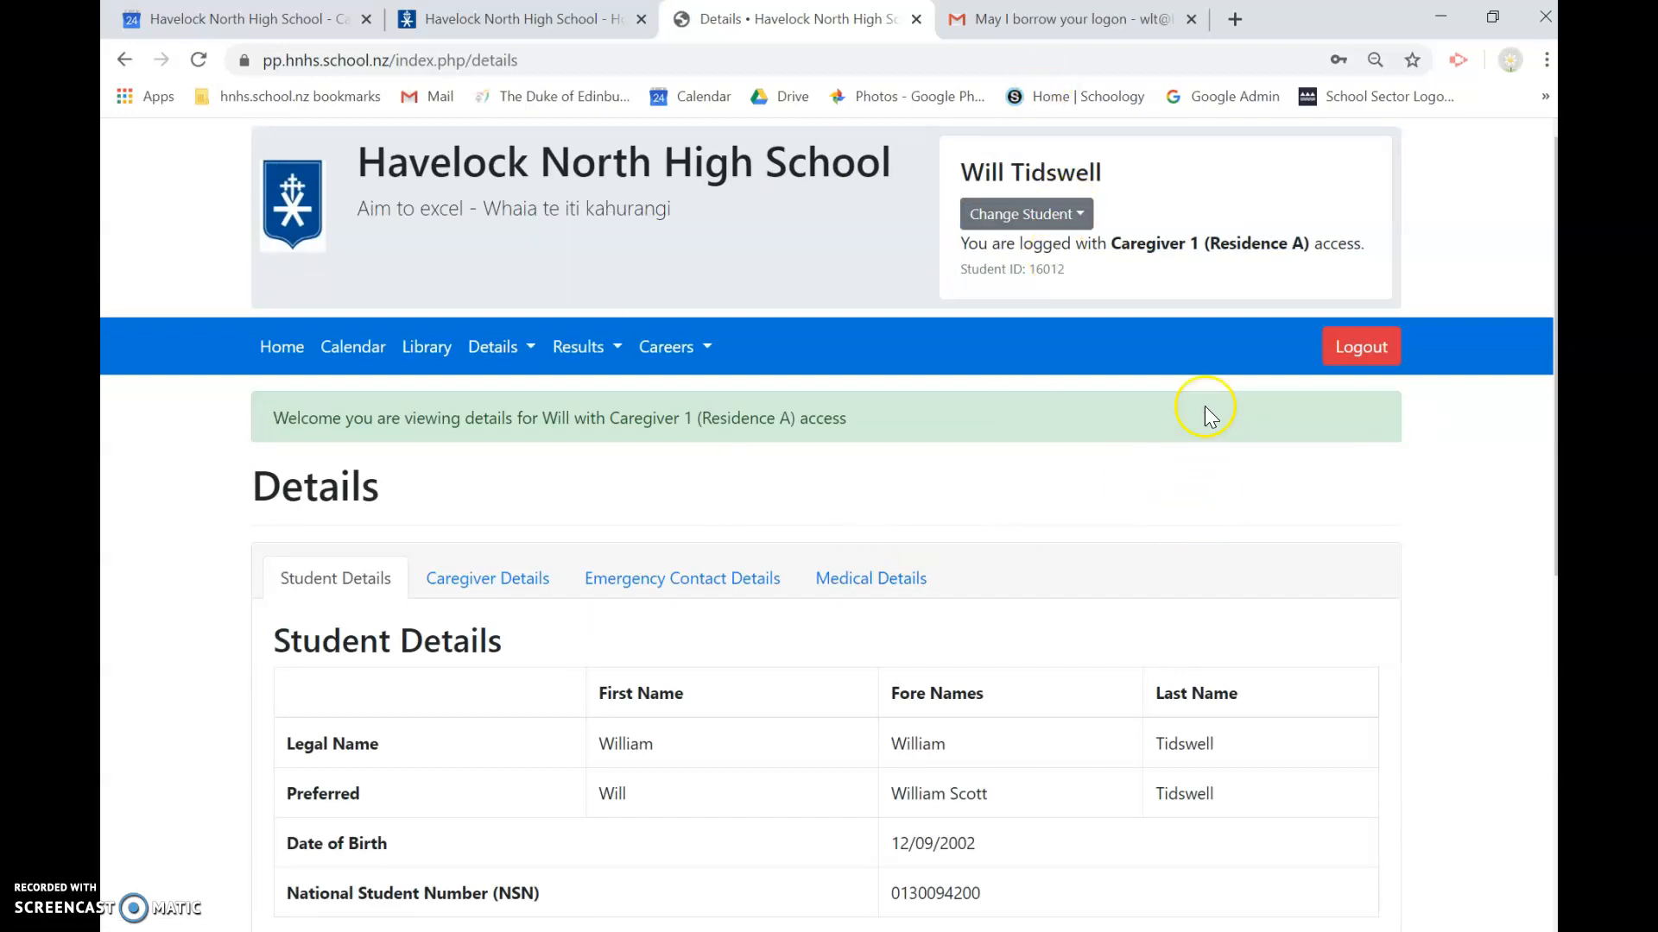
# Select the student's Attendance timetable ICS URL under Details and return to Google Calendar
pyautogui.click(499, 347)
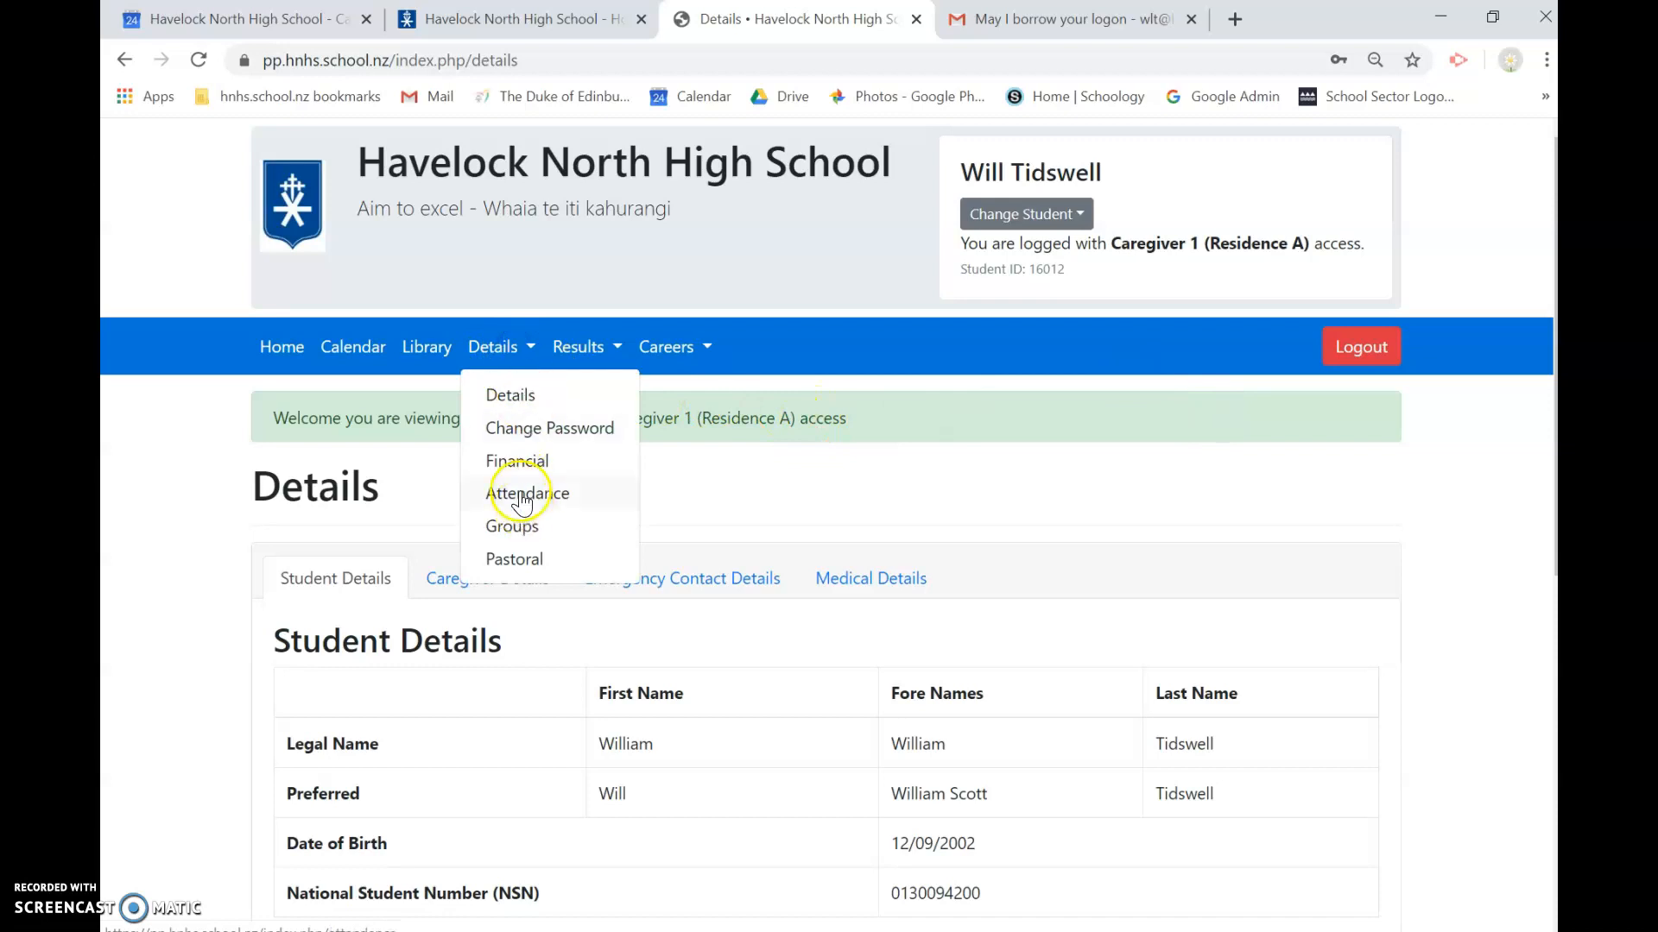
pyautogui.click(527, 492)
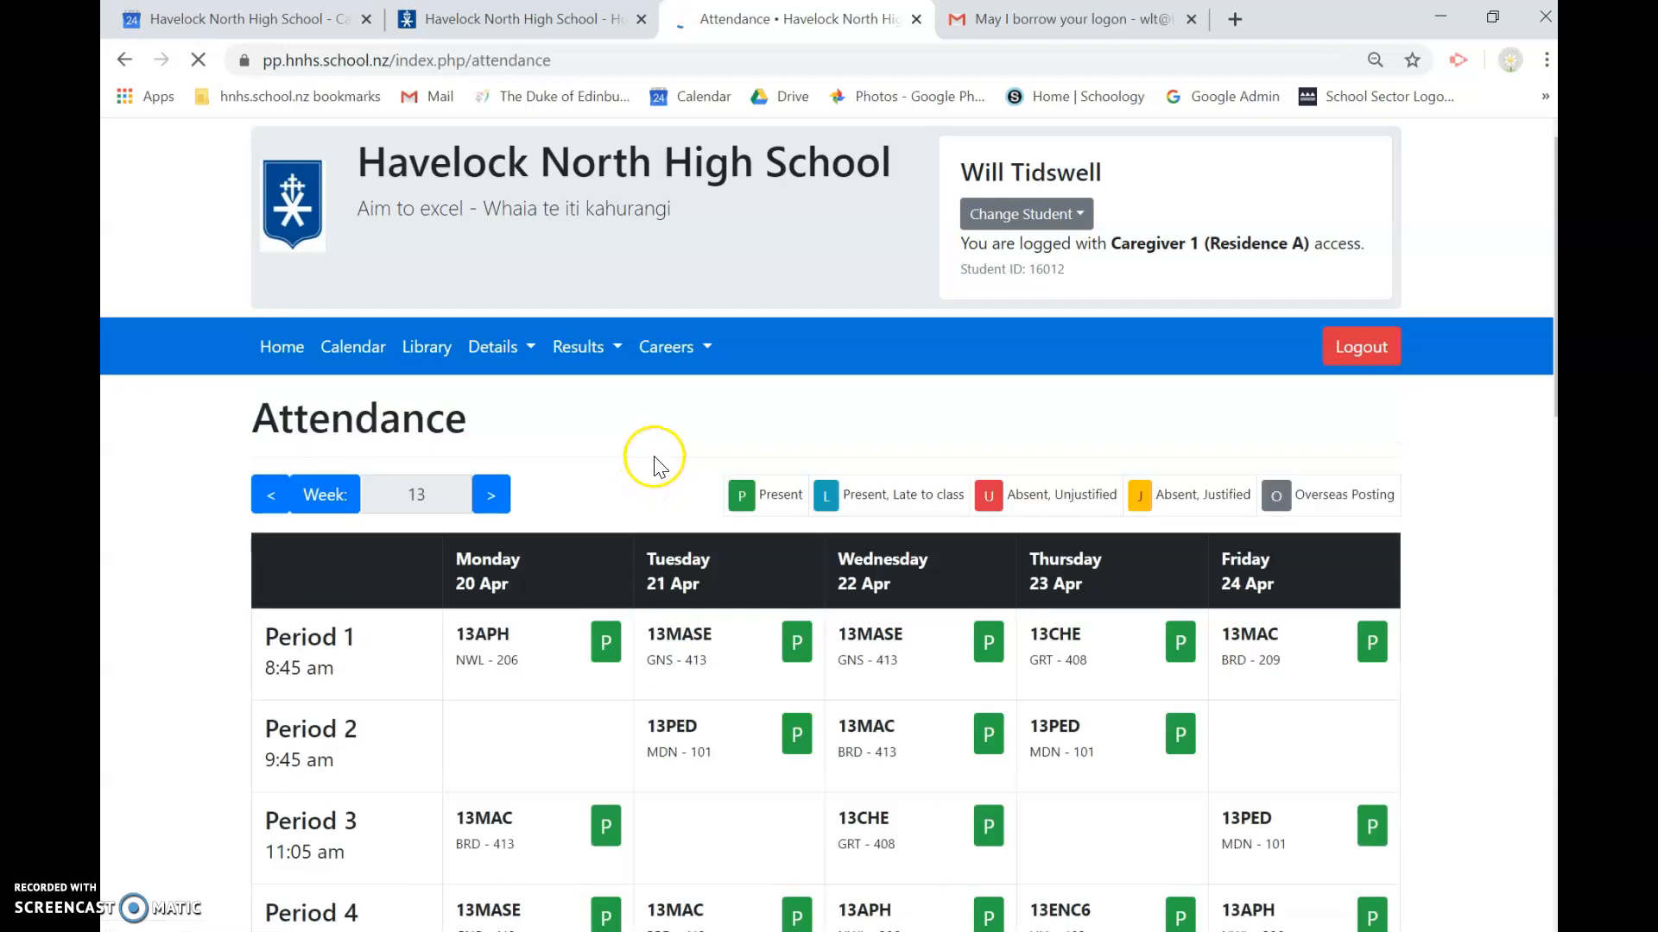
pyautogui.scroll(-3)
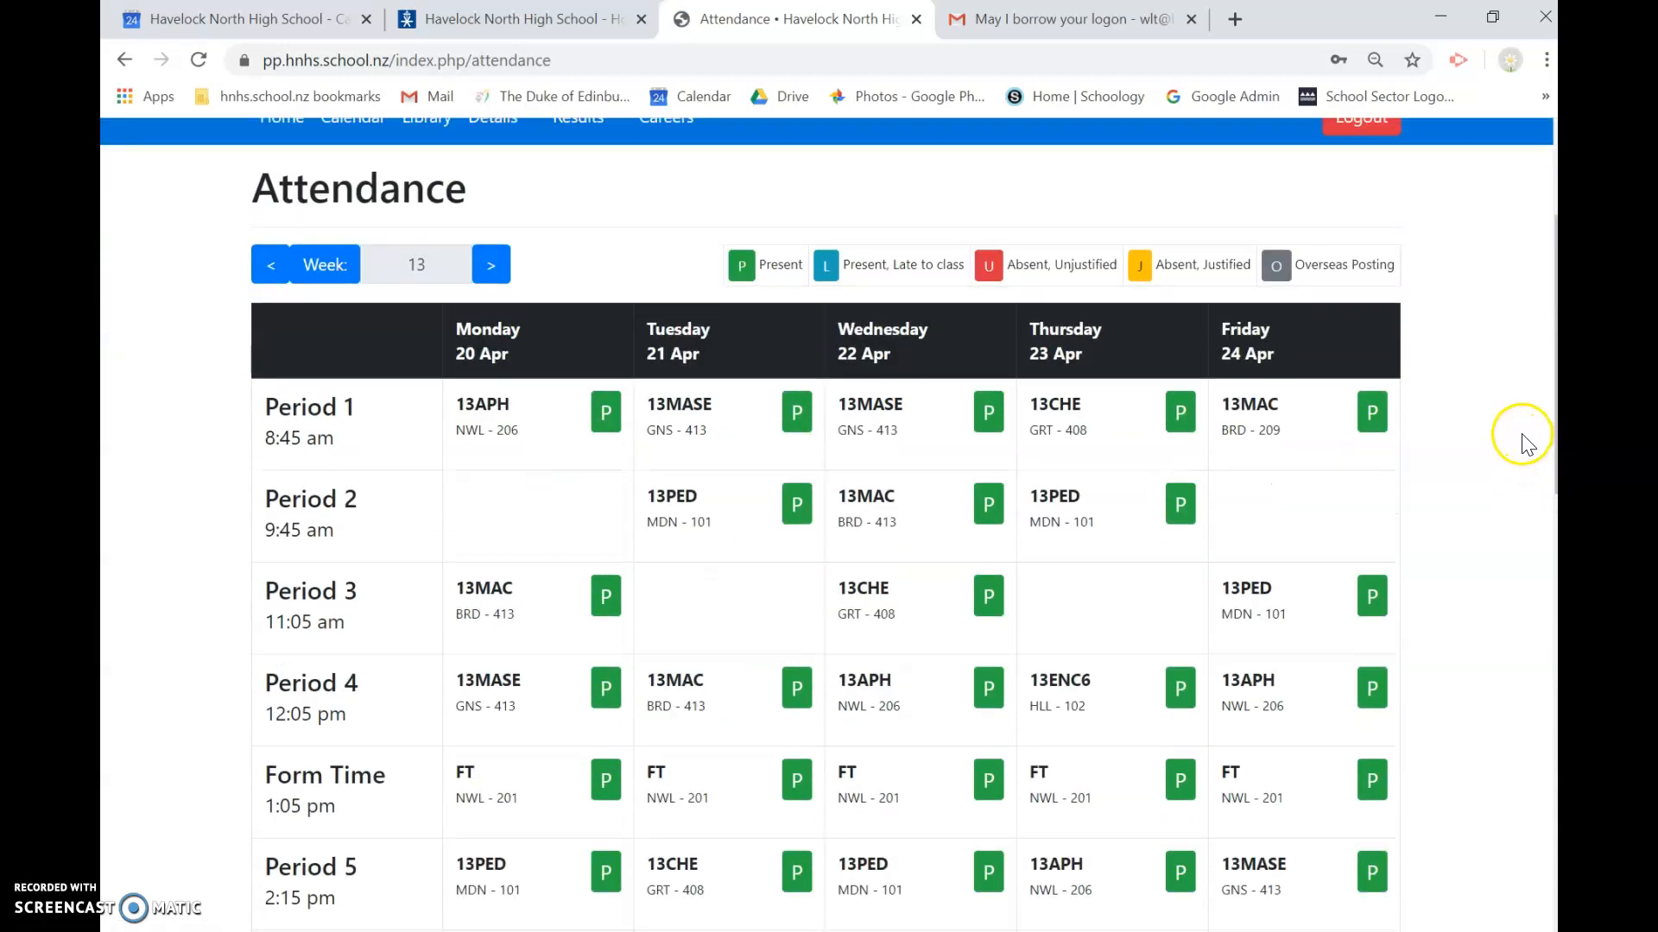
pyautogui.scroll(-3)
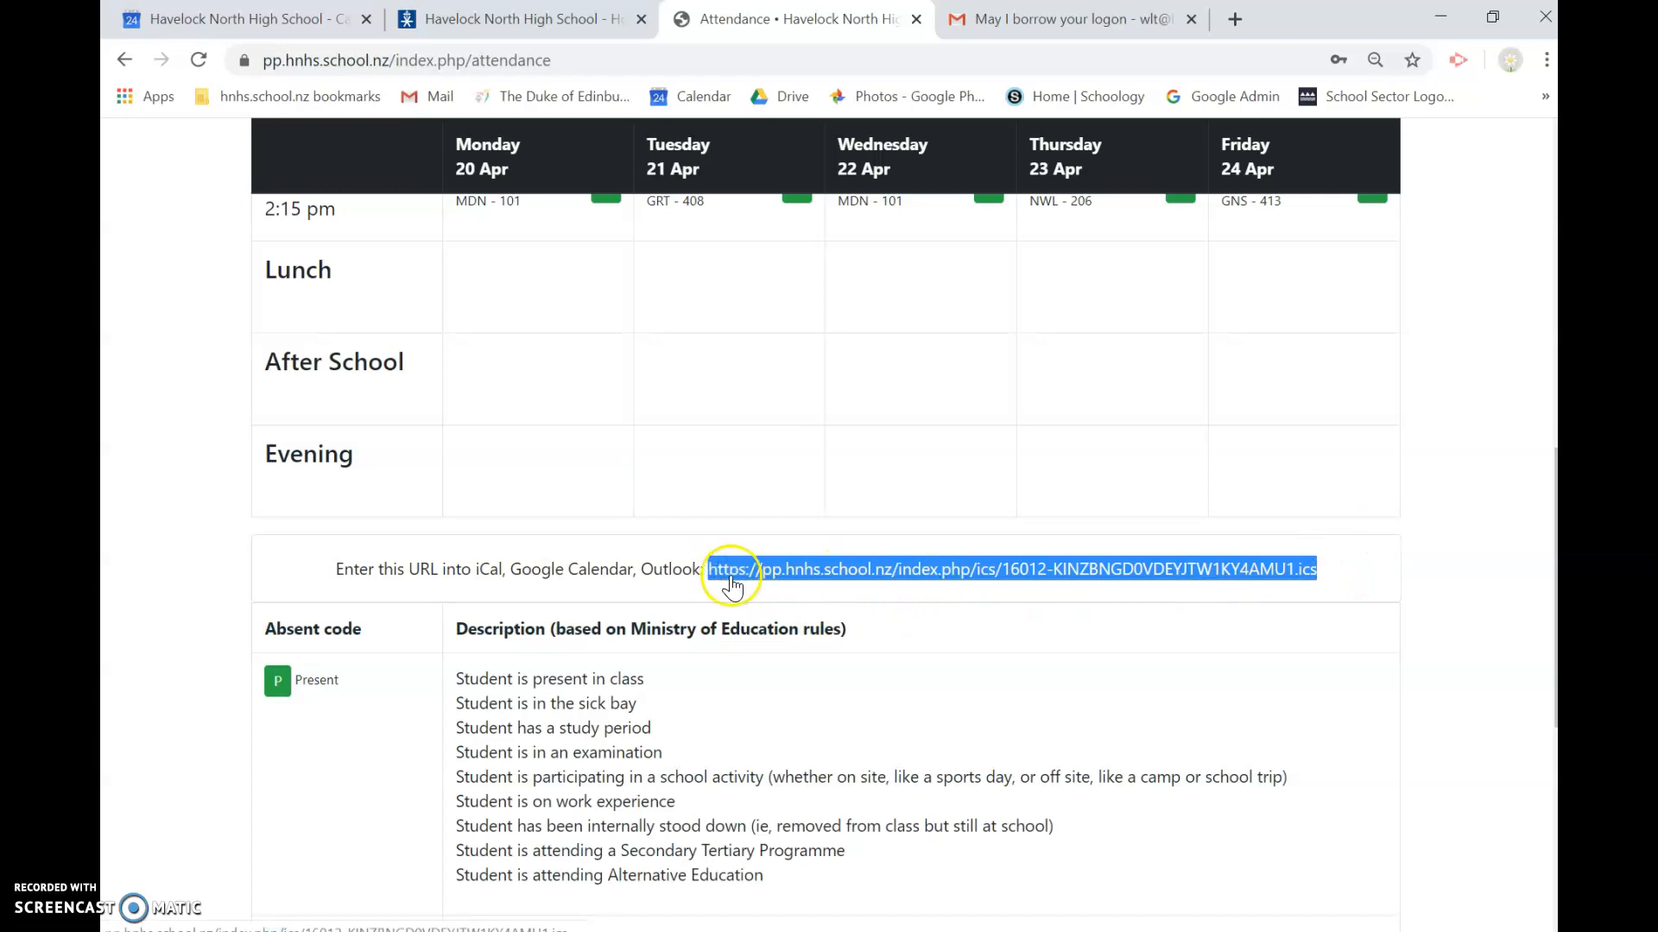
pyautogui.click(241, 19)
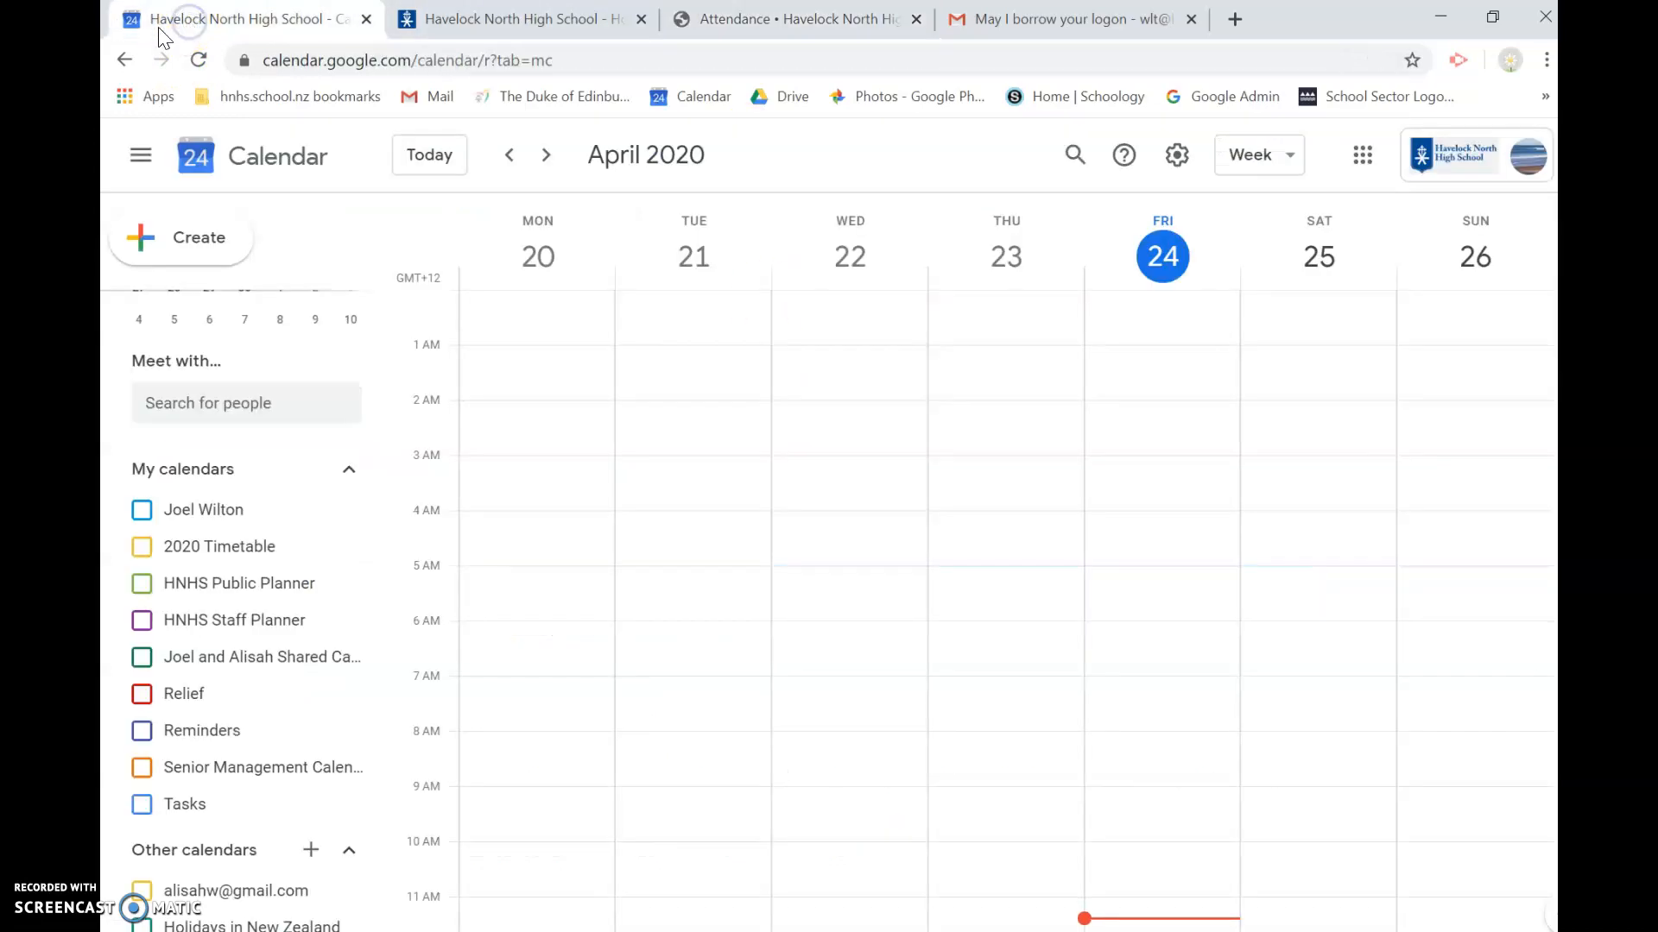
pyautogui.moveTo(309, 850)
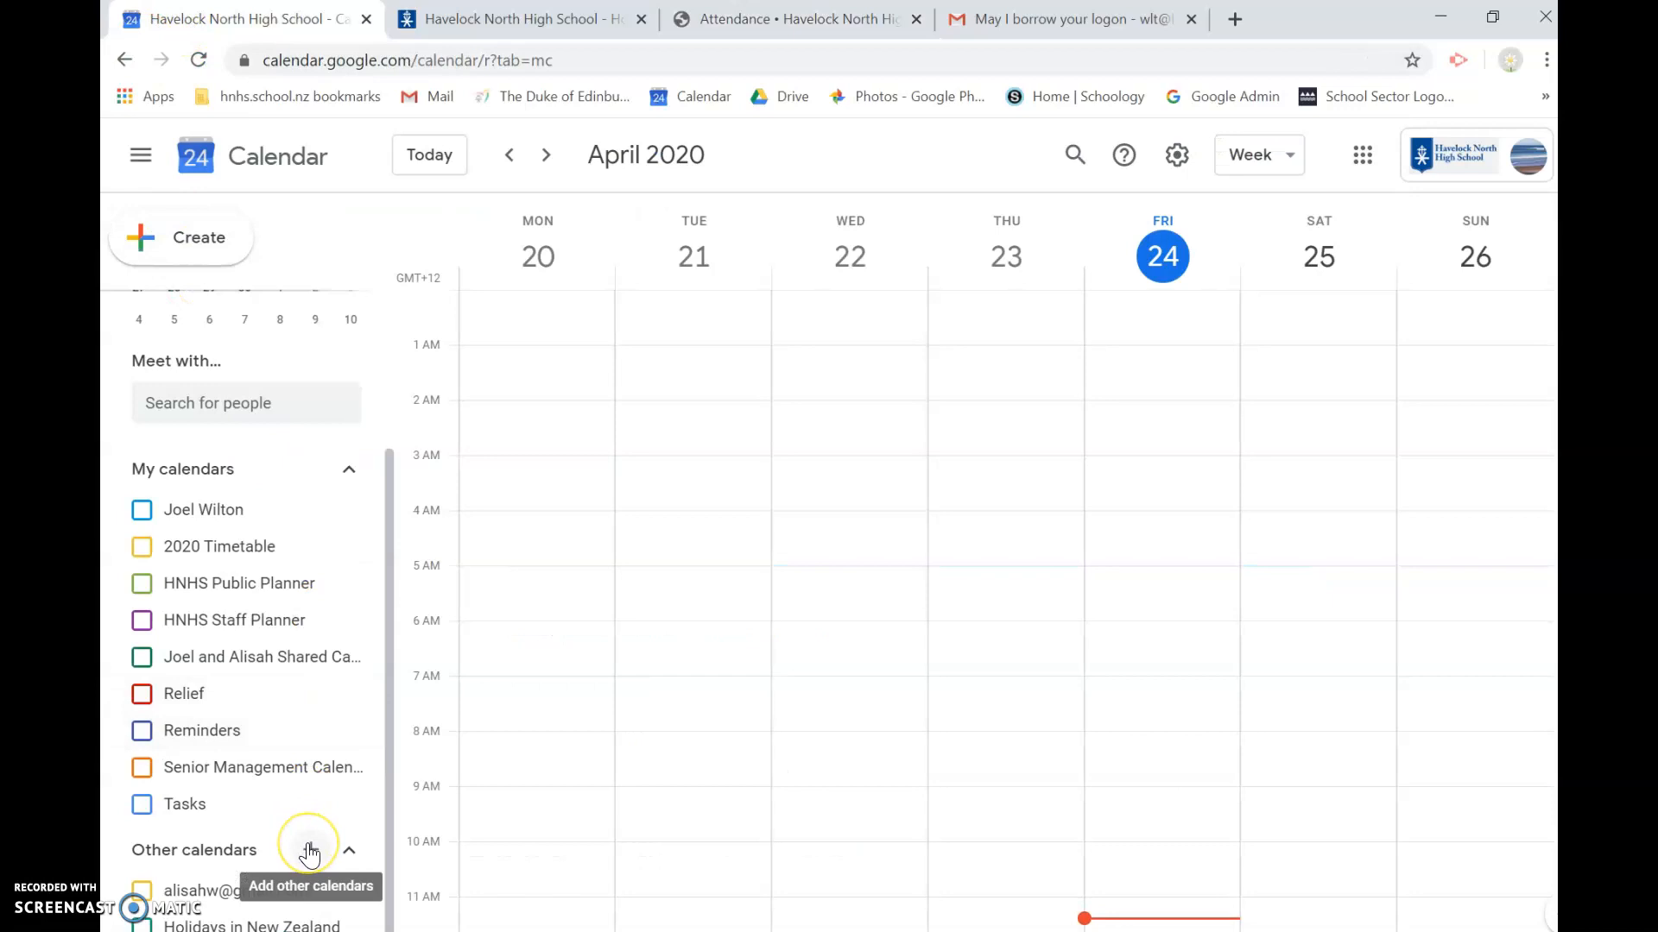
pyautogui.click(309, 849)
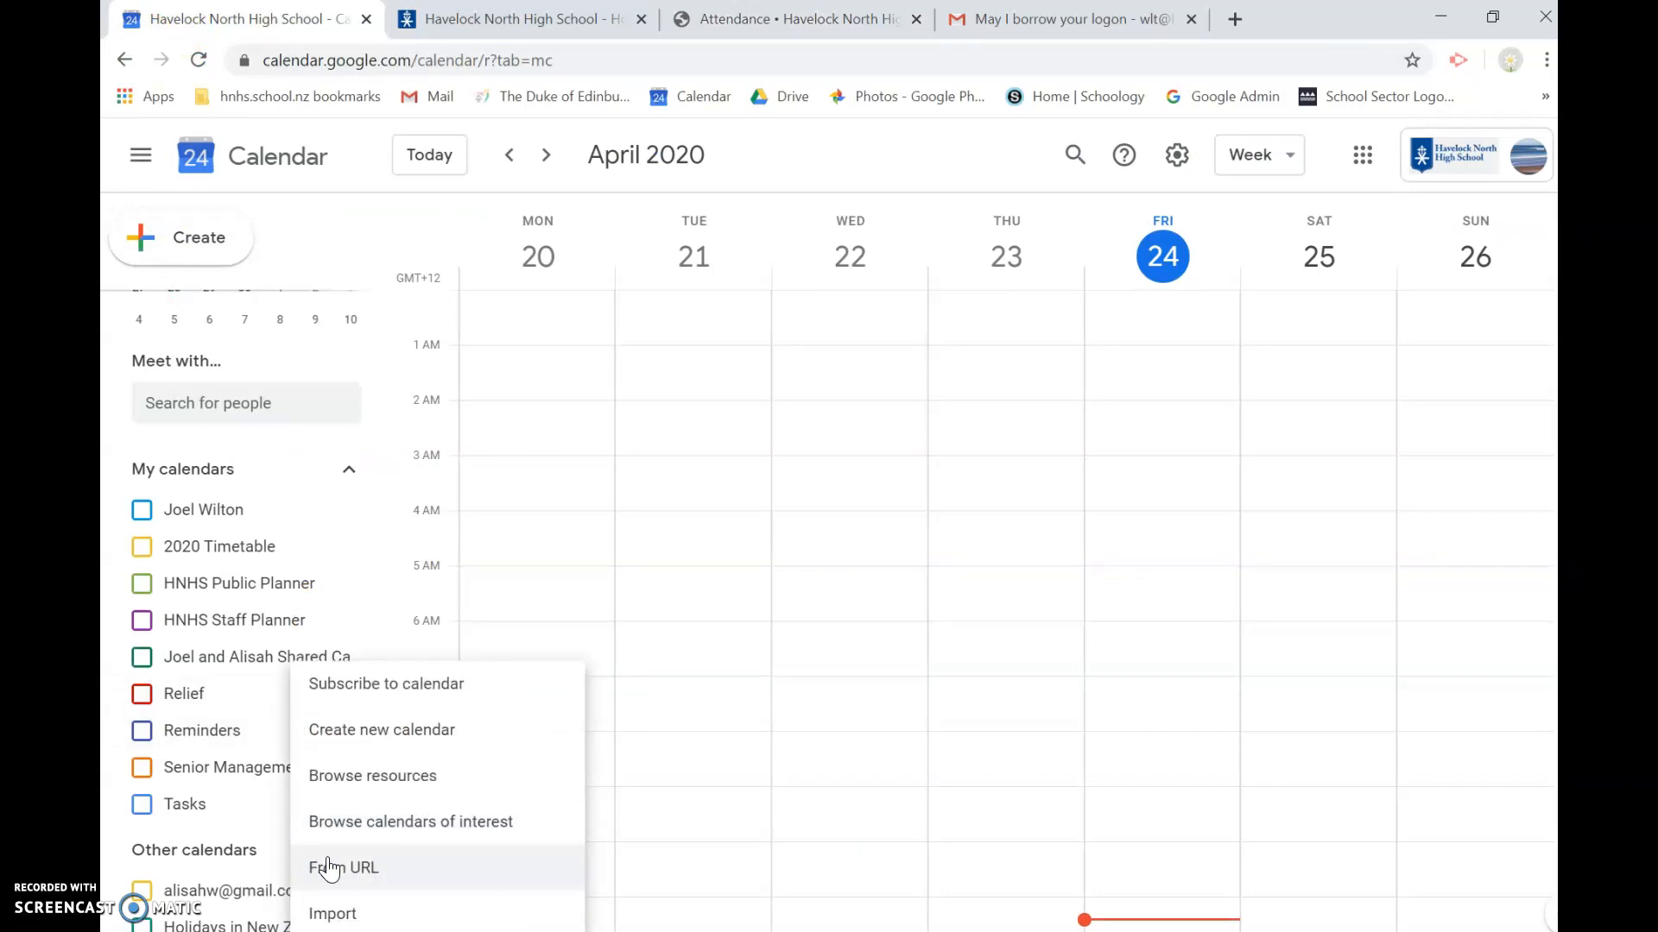
pyautogui.click(344, 867)
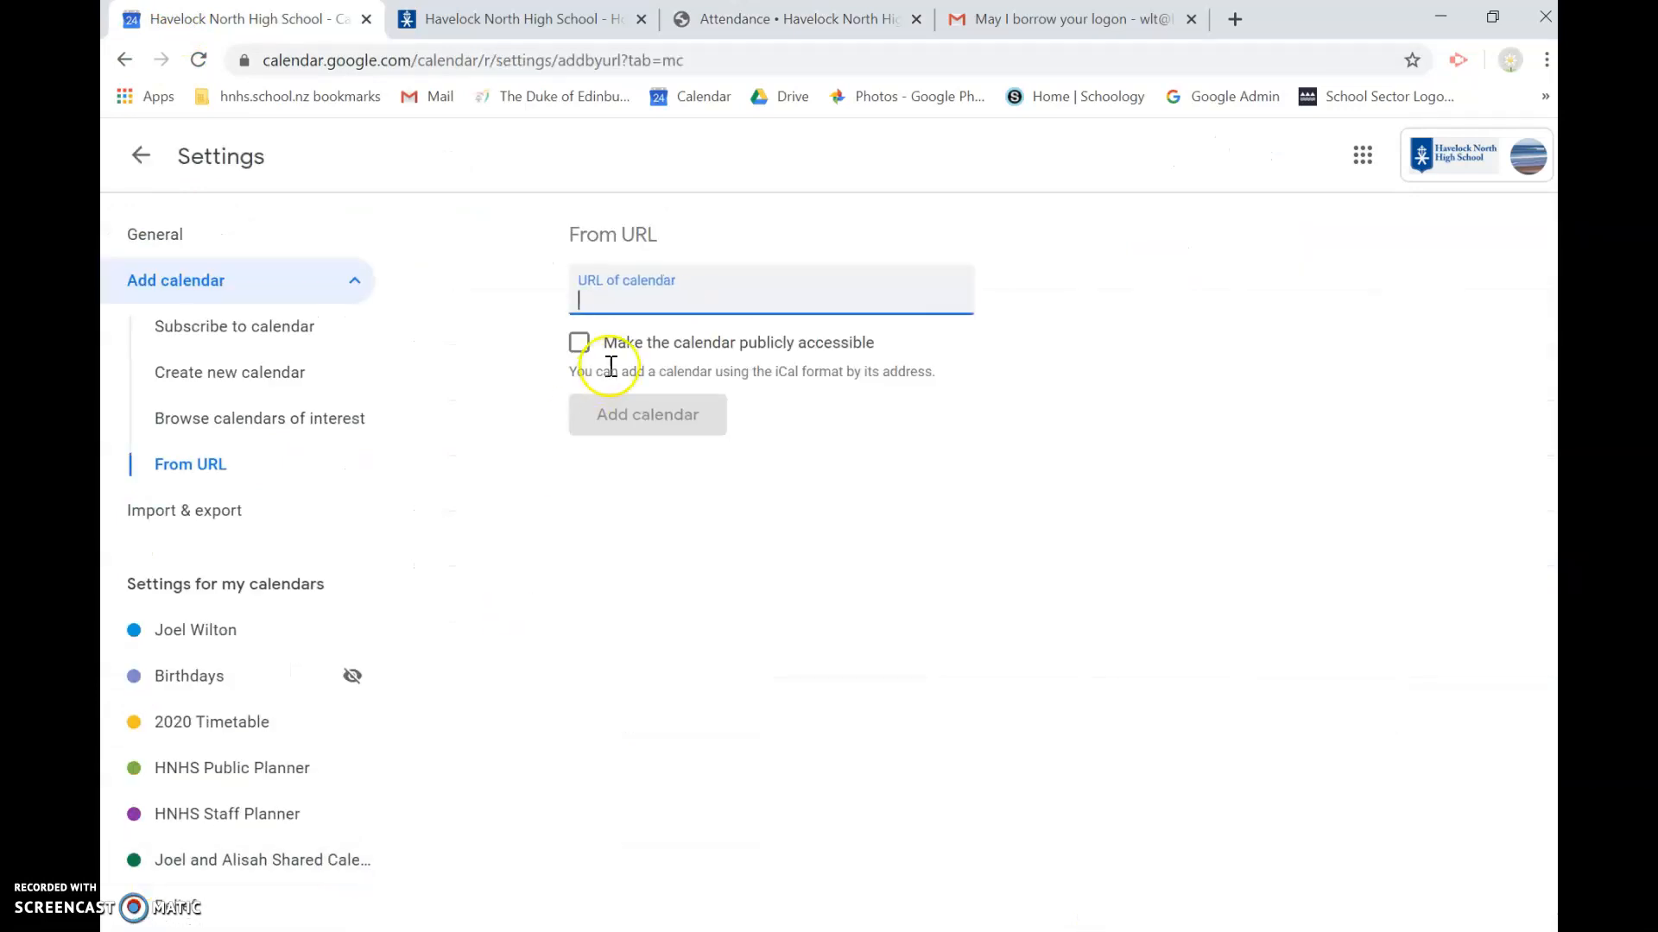
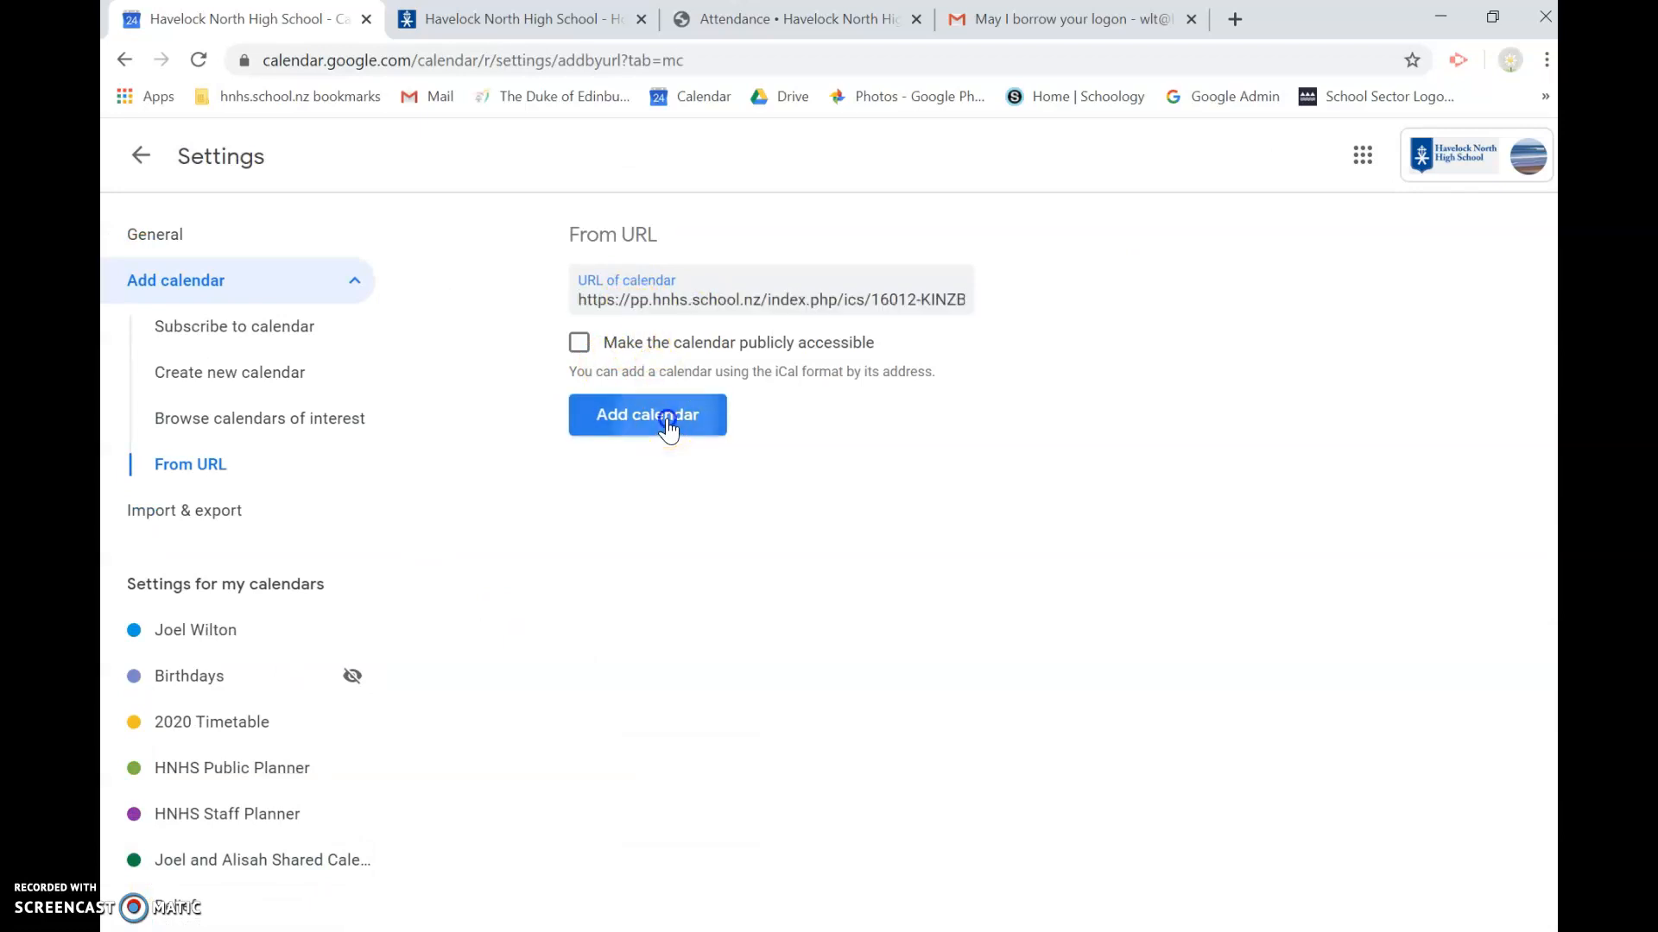
pyautogui.click(647, 414)
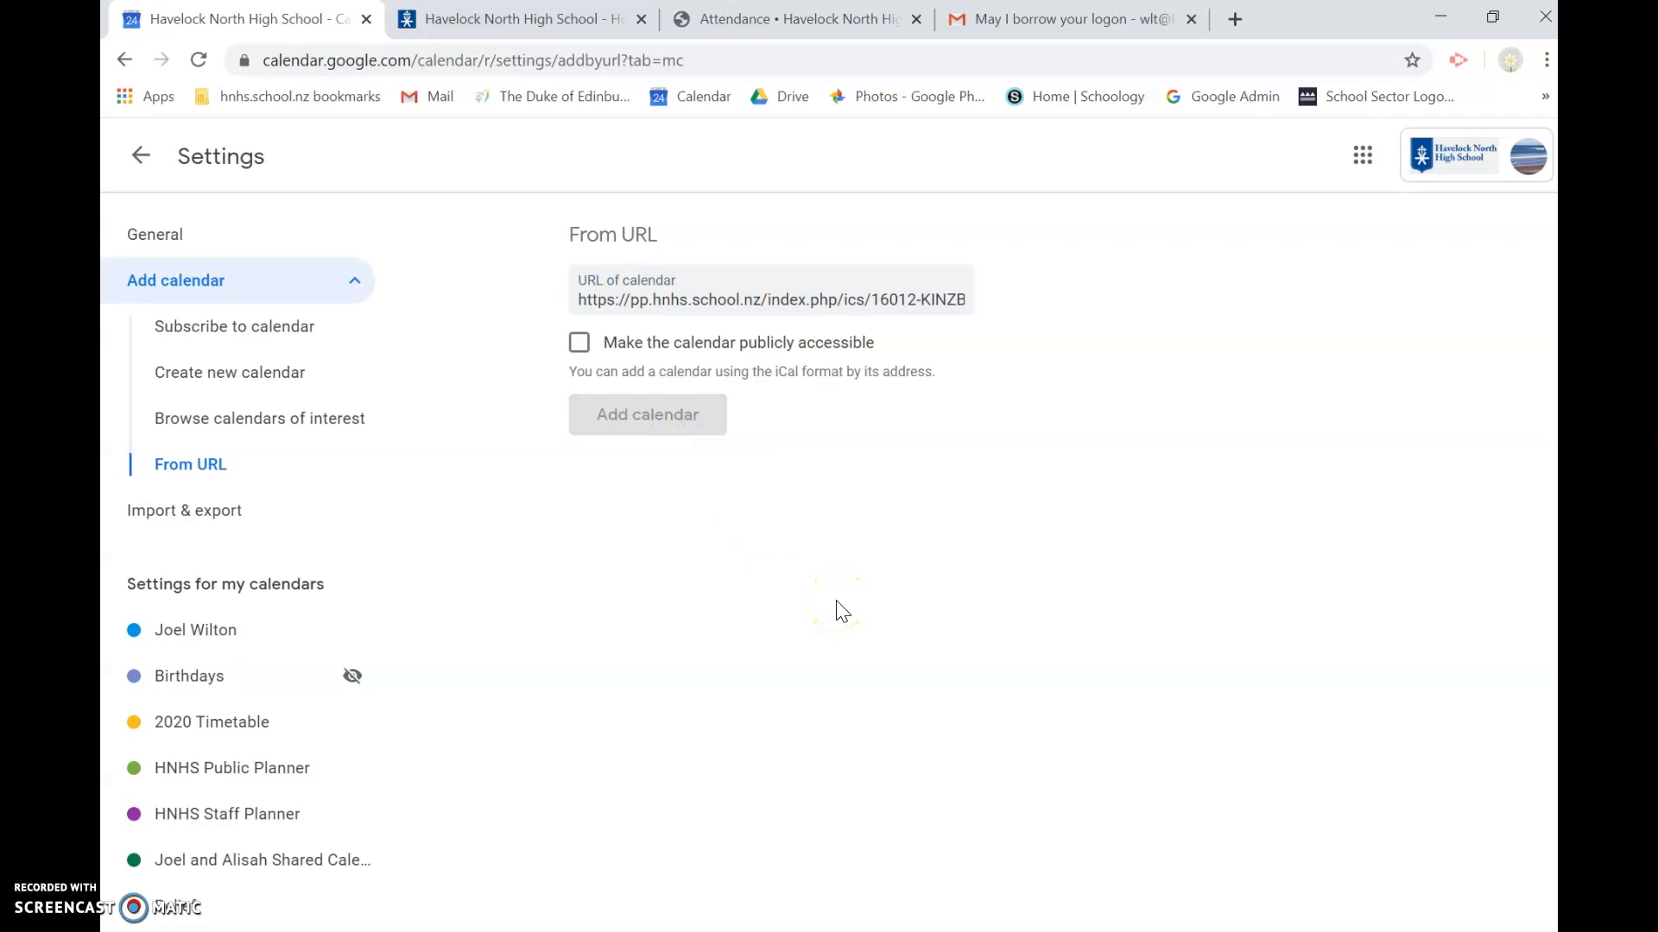
pyautogui.click(646, 413)
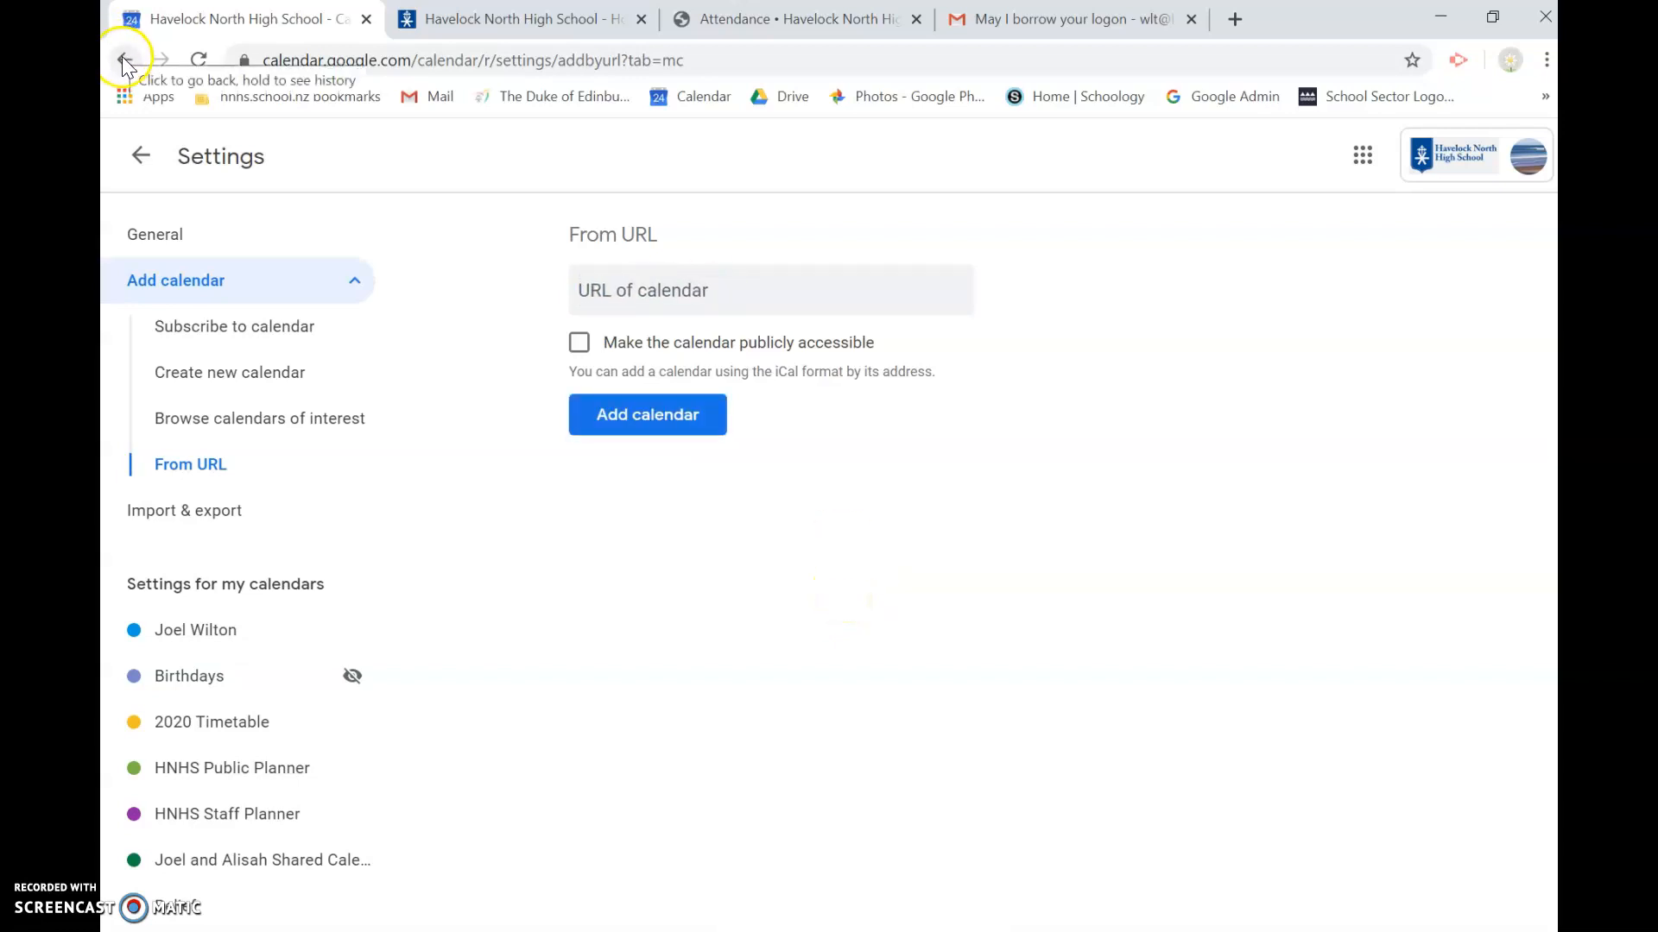
# Return to week view and move to 27 April–3 May 2020 to see the subscribed timetable classes
pyautogui.click(124, 61)
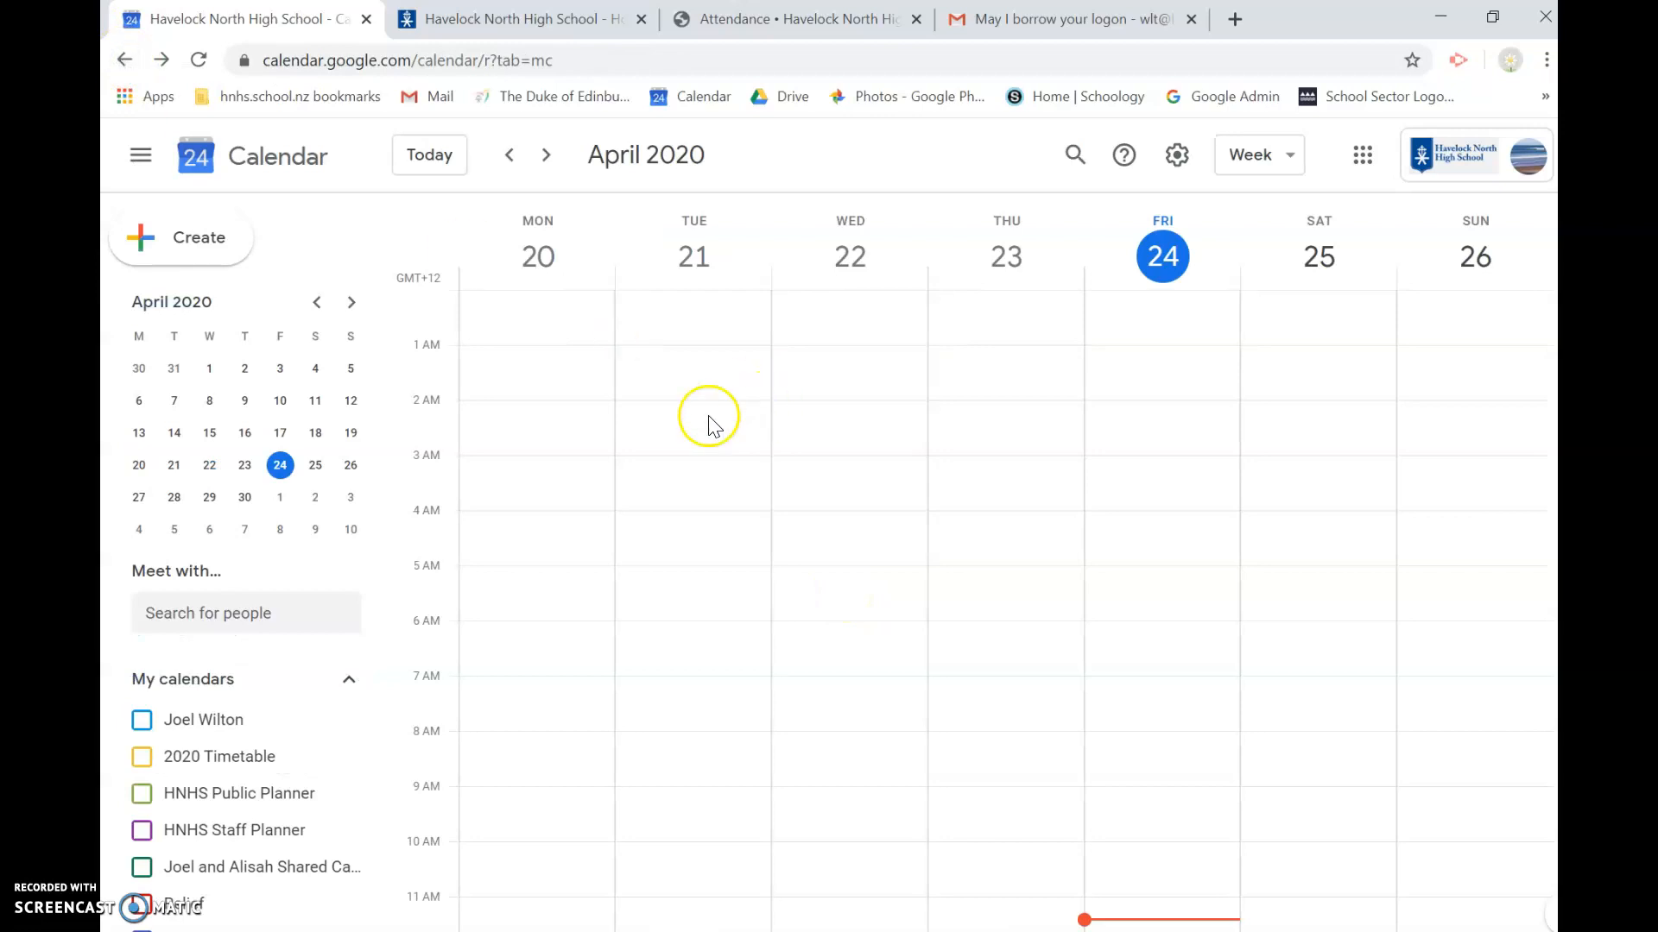
pyautogui.scroll(-3)
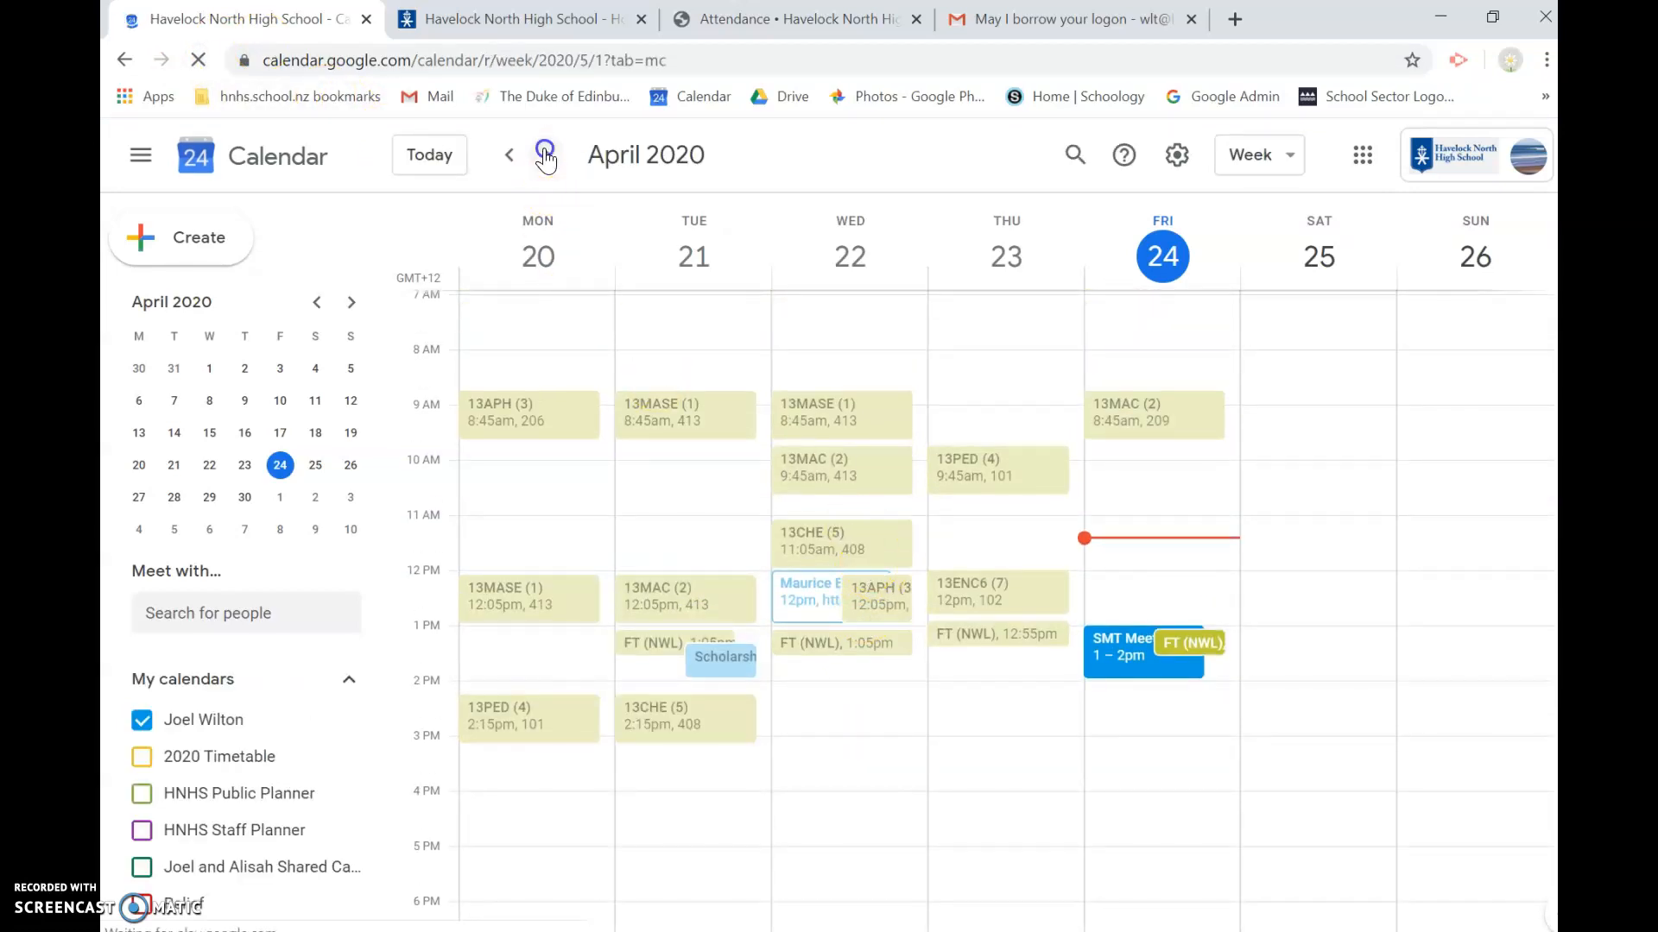
pyautogui.click(545, 153)
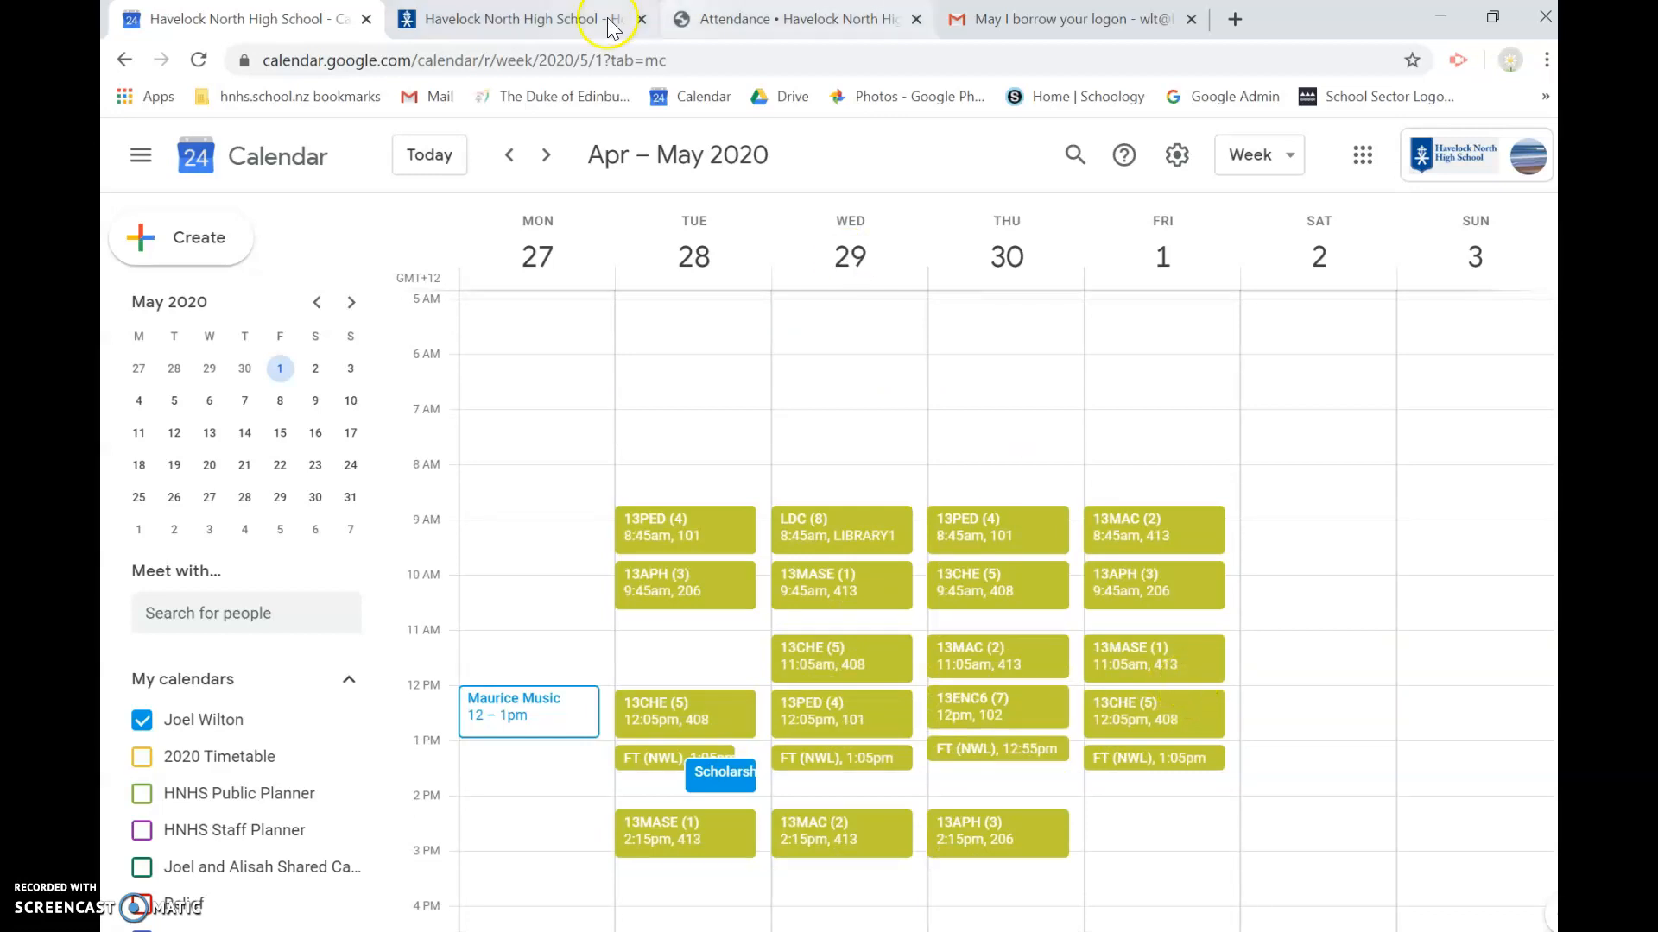
# Select the school.ics subscription URL on the Parent Portal's Calendar page
pyautogui.click(792, 19)
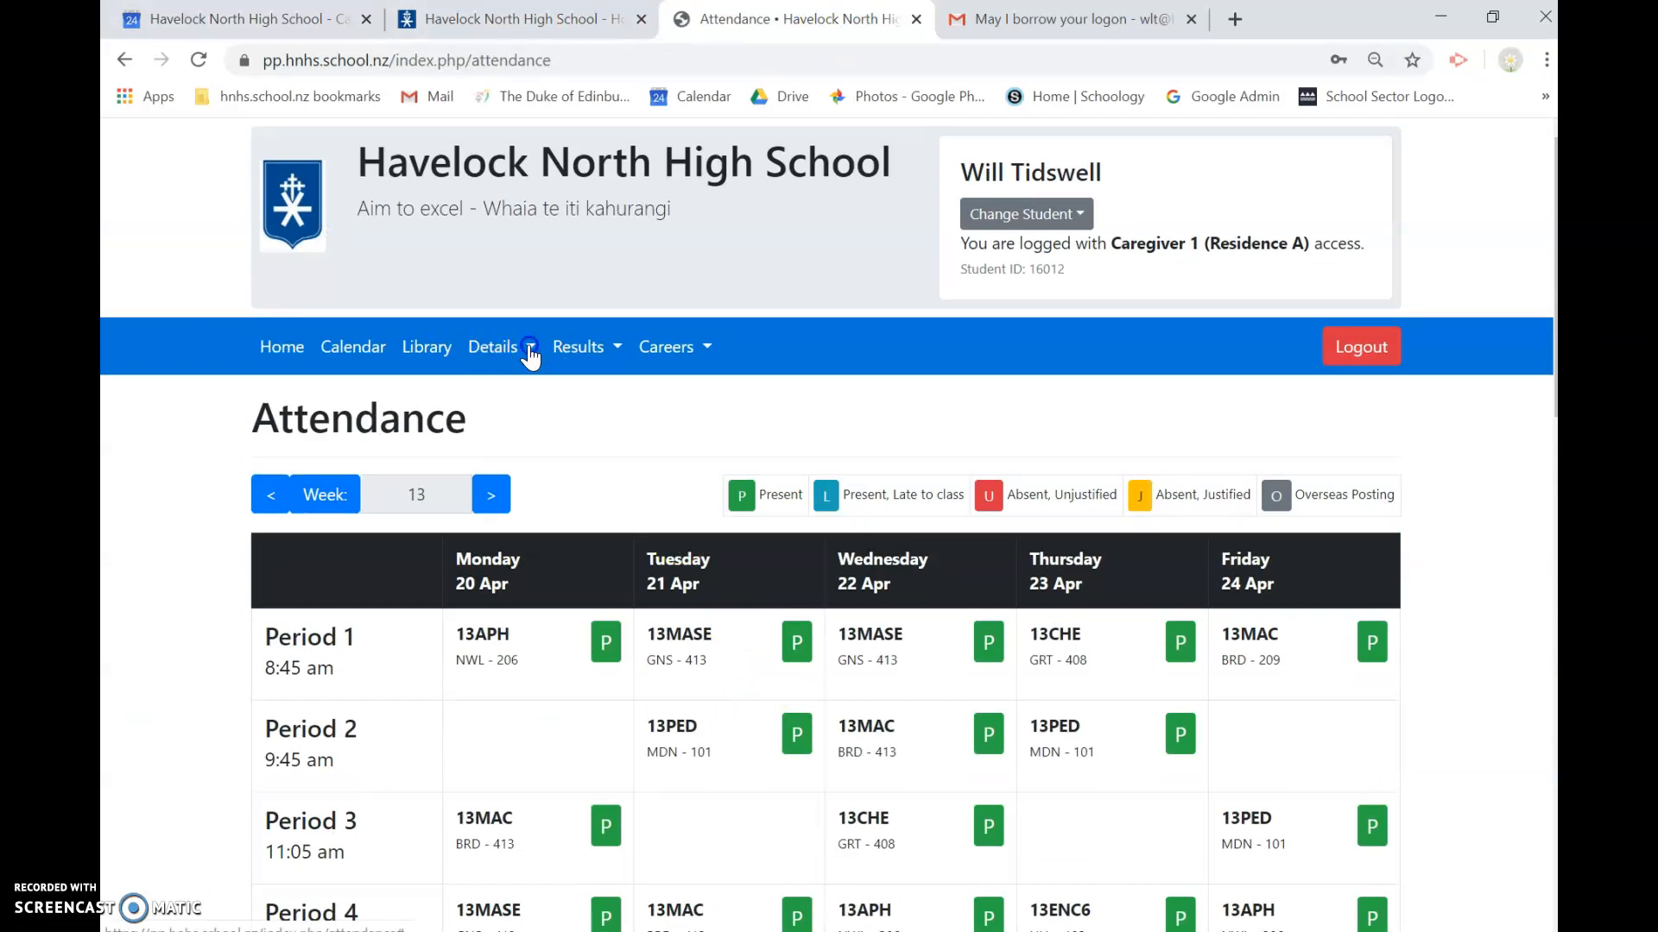
pyautogui.click(353, 347)
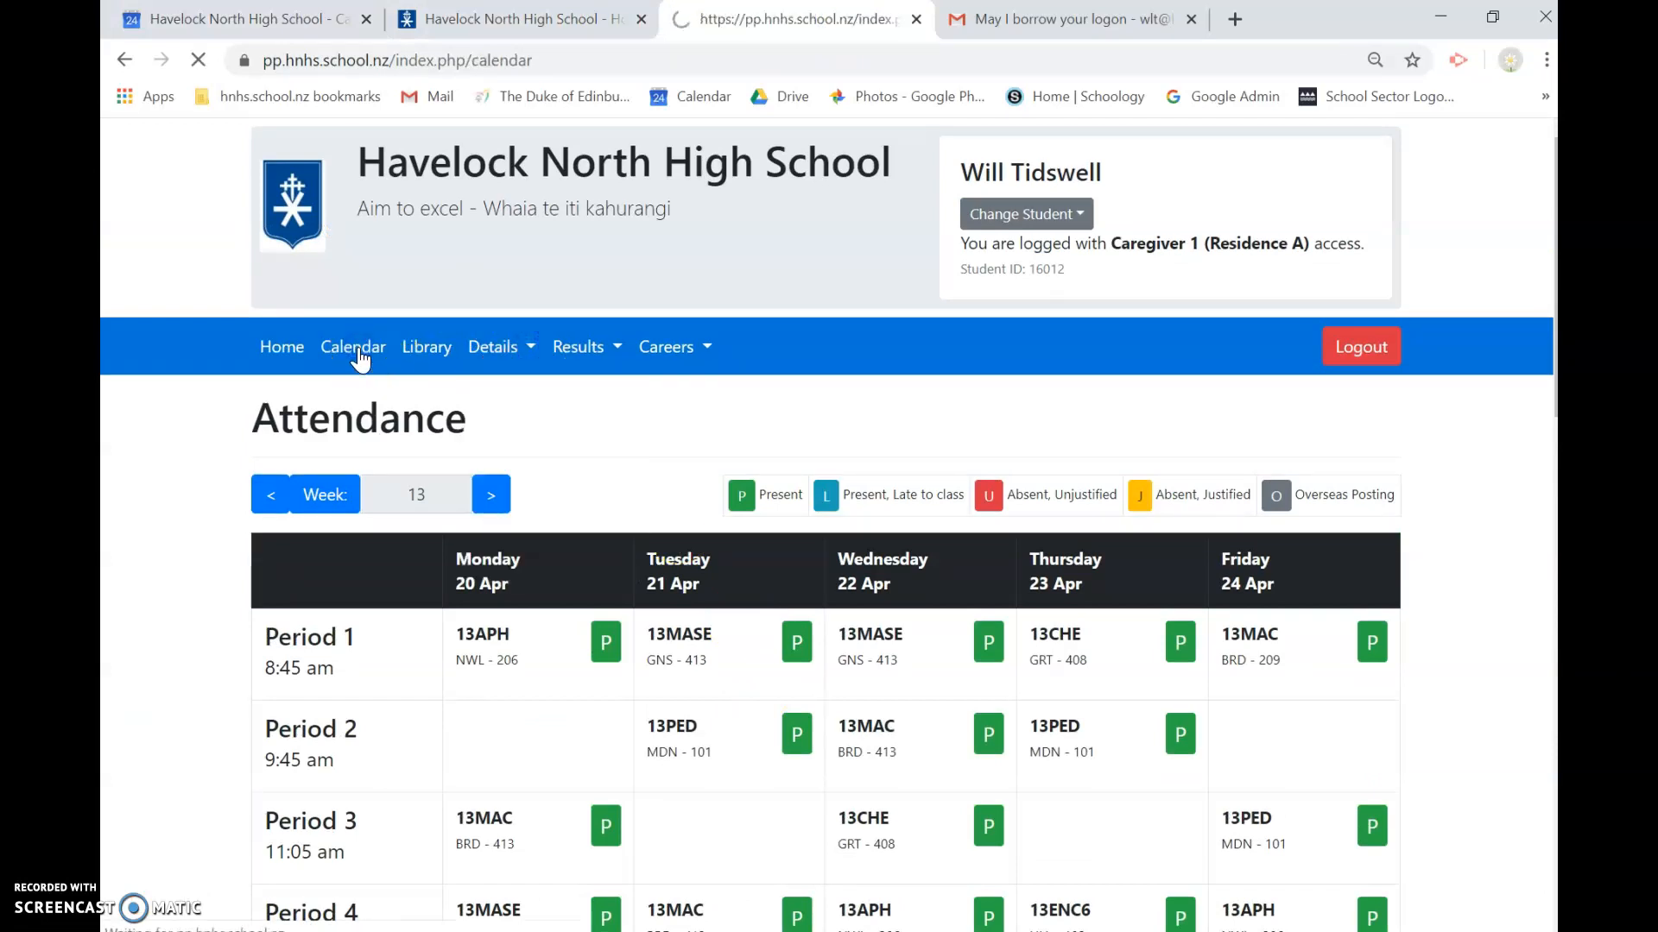
pyautogui.click(352, 347)
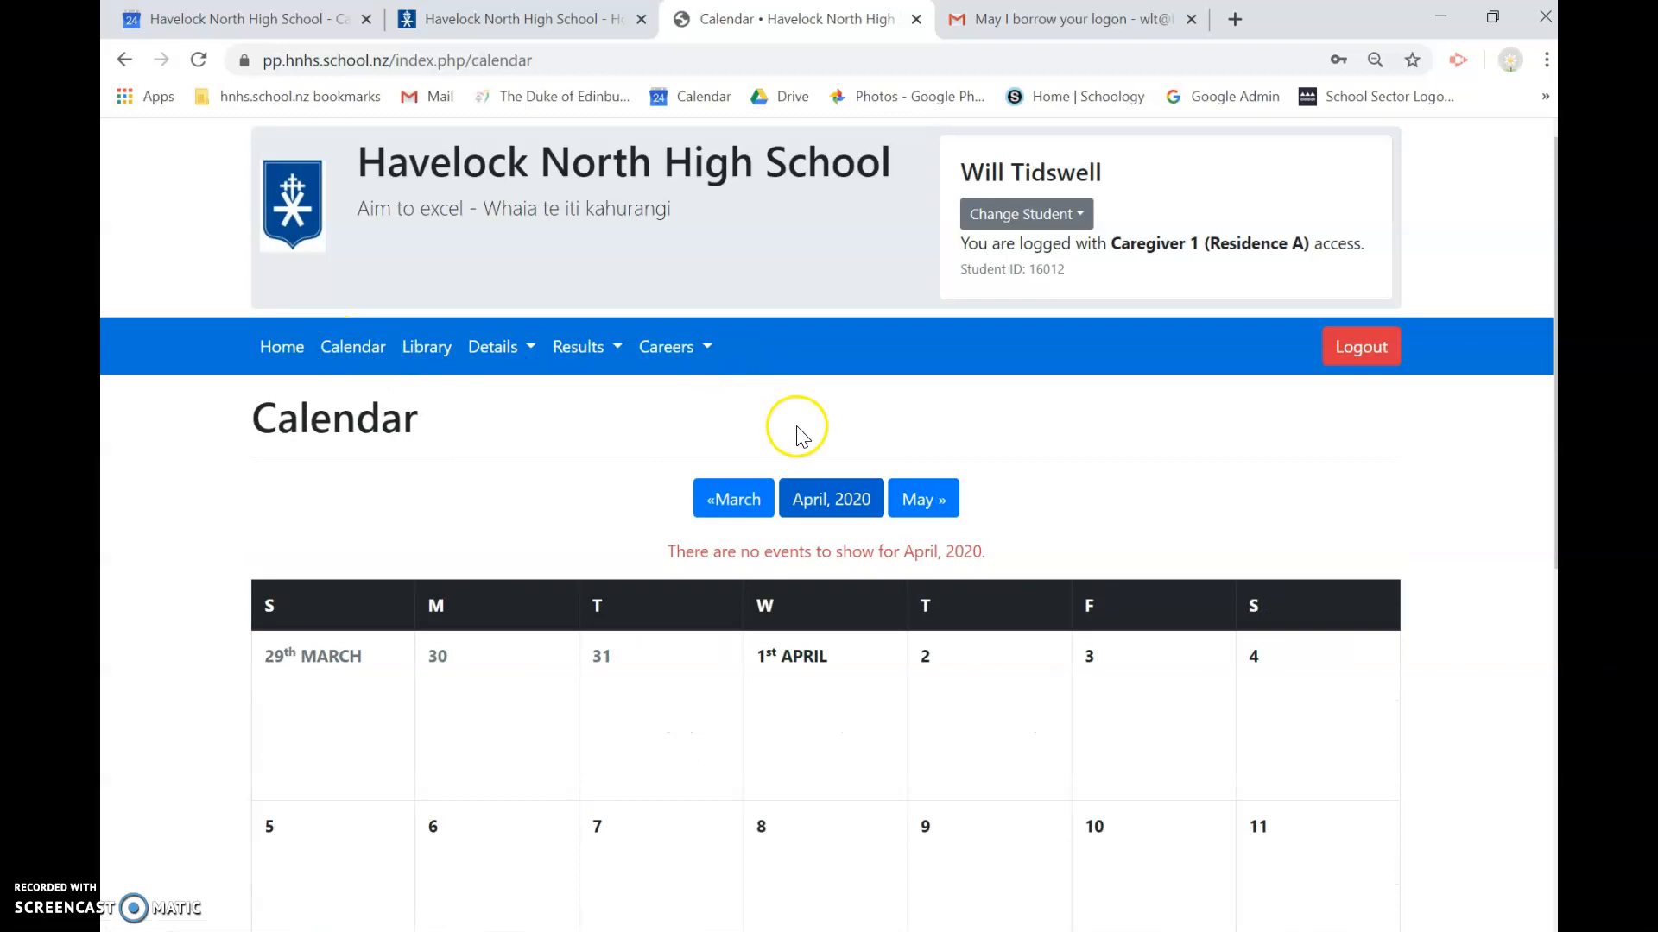
pyautogui.scroll(-3)
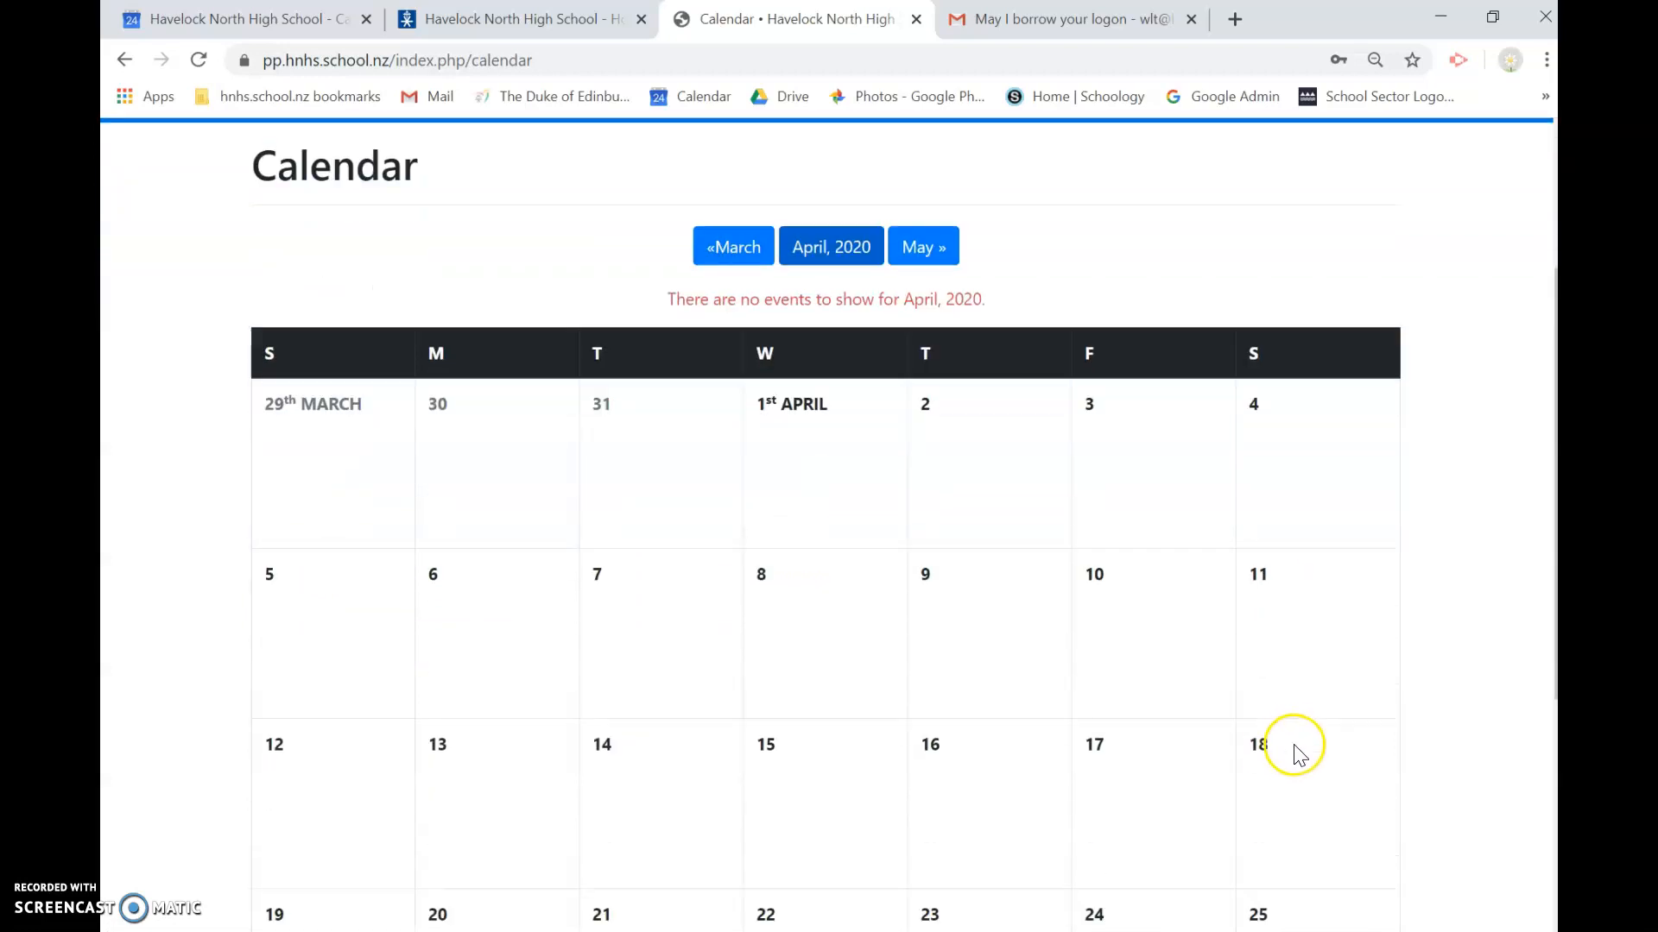
pyautogui.scroll(-3)
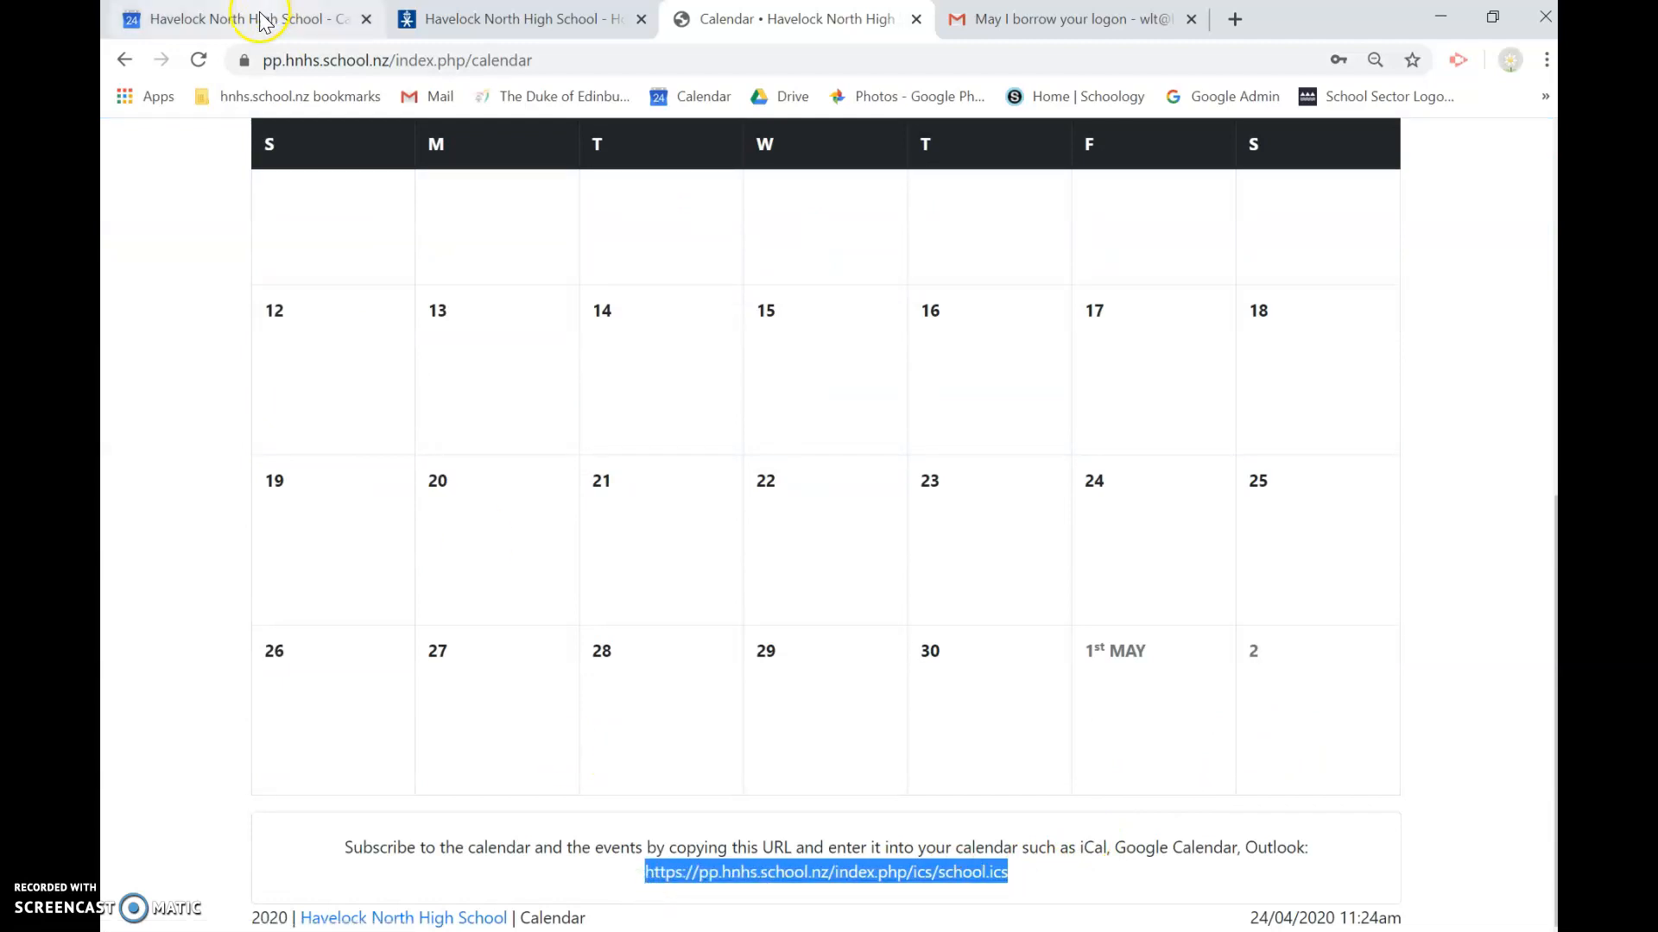
pyautogui.click(244, 19)
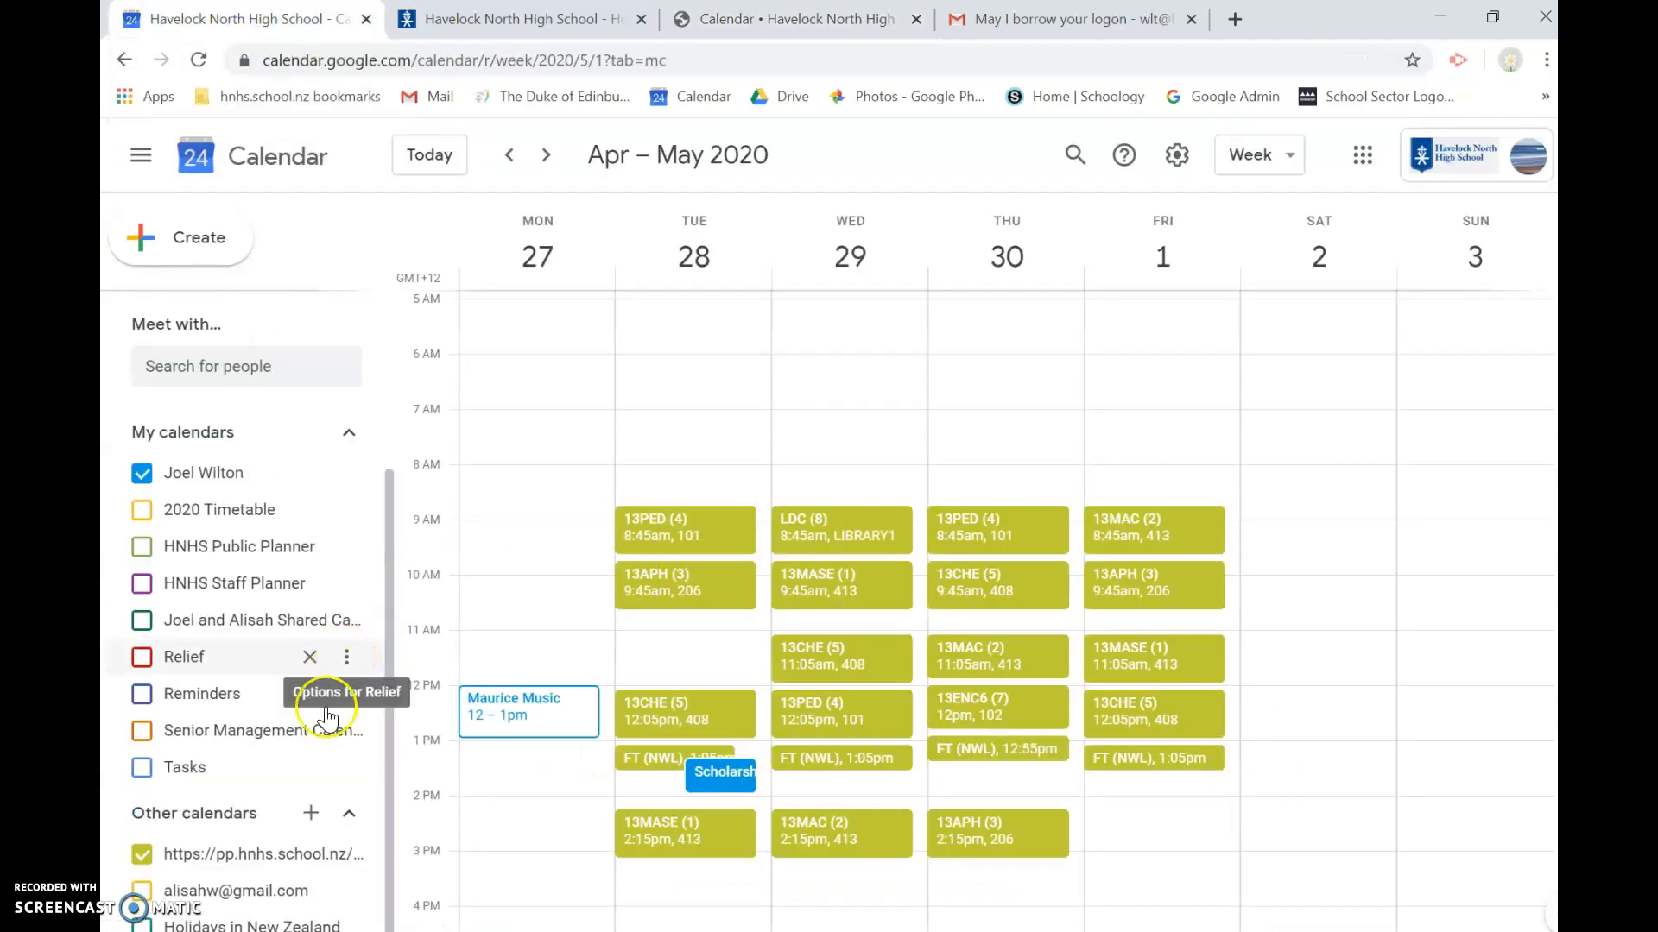
pyautogui.click(311, 813)
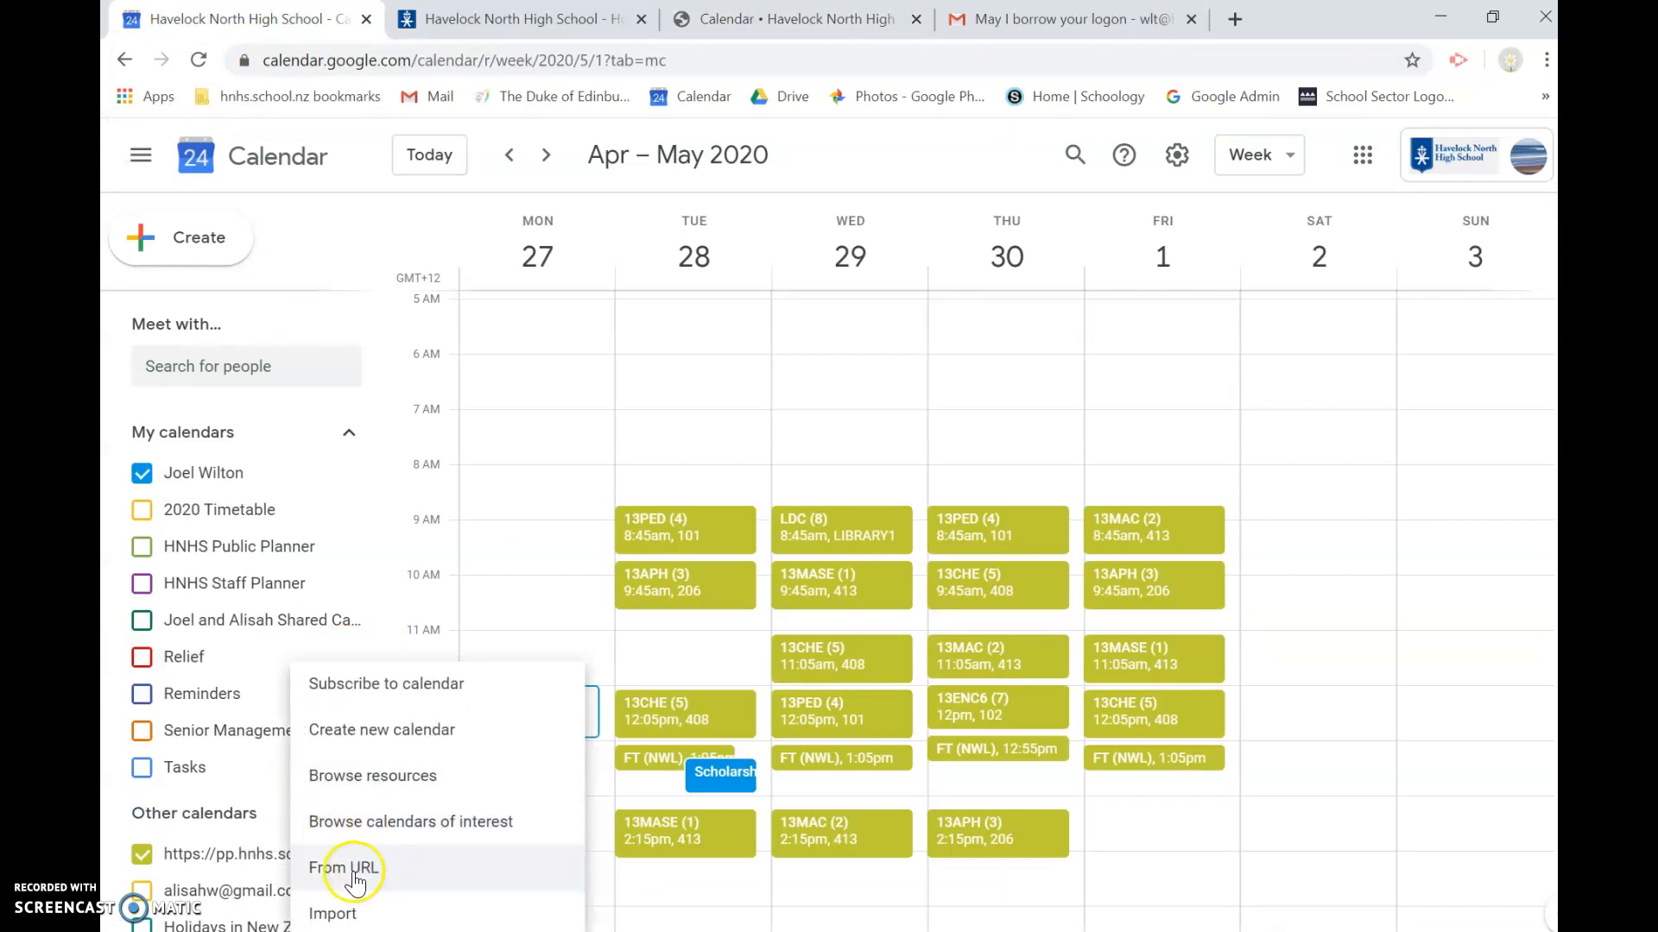
pyautogui.click(344, 867)
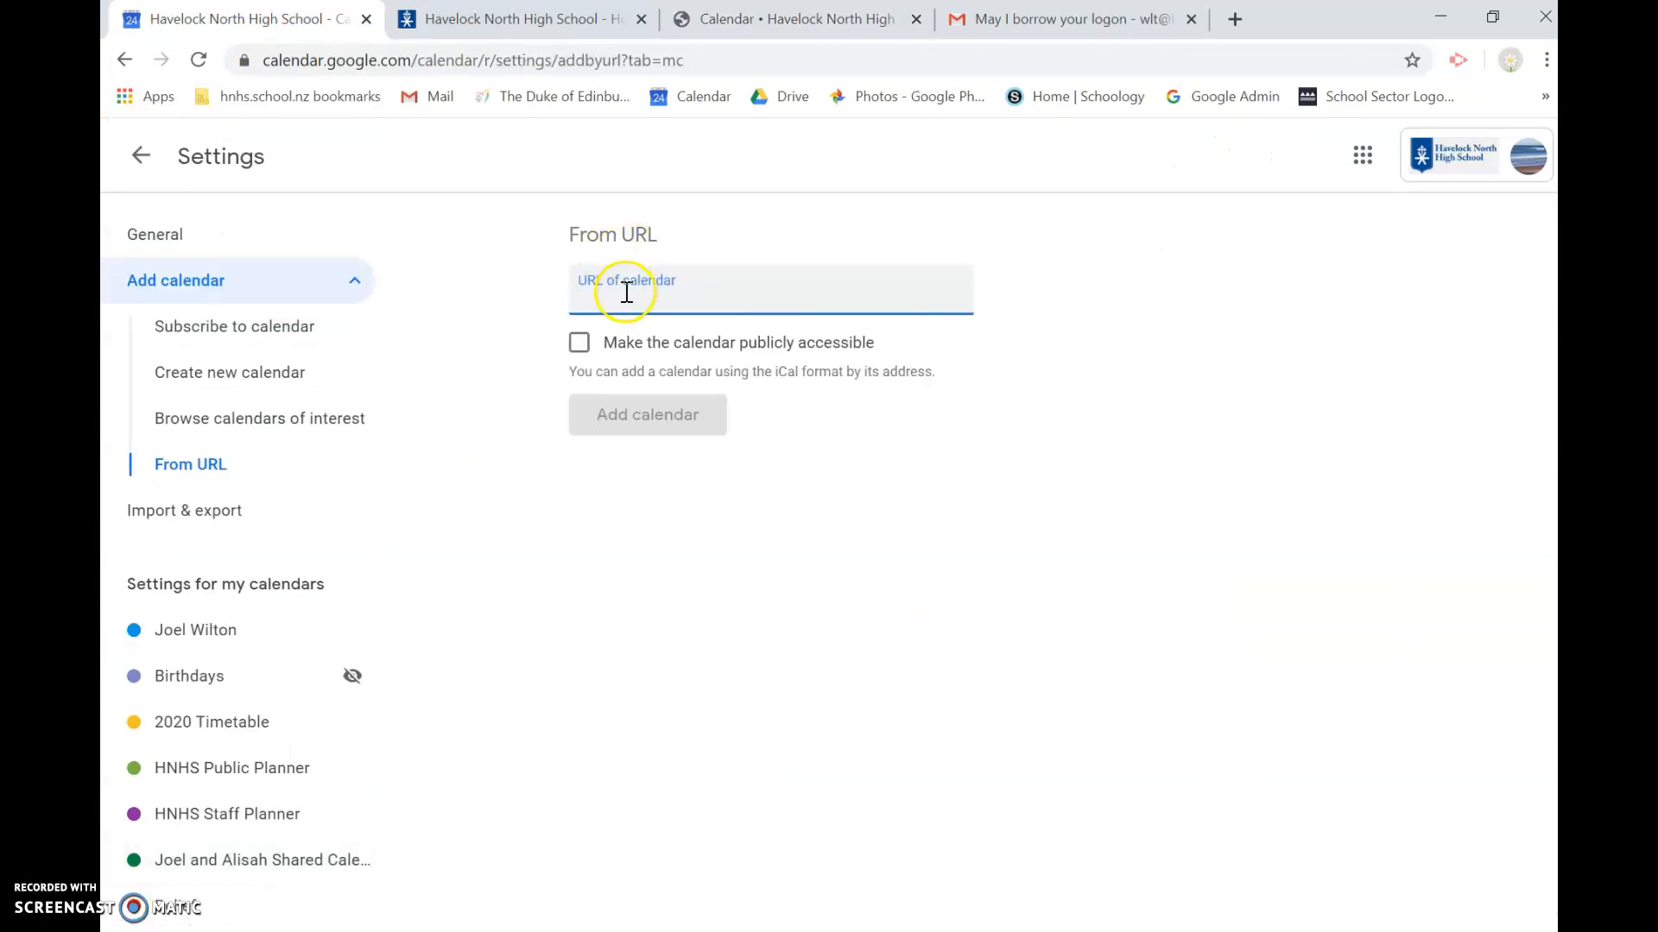
pyautogui.write('https://pp.hnhs.school.nz/index.php/ics/school.ics')
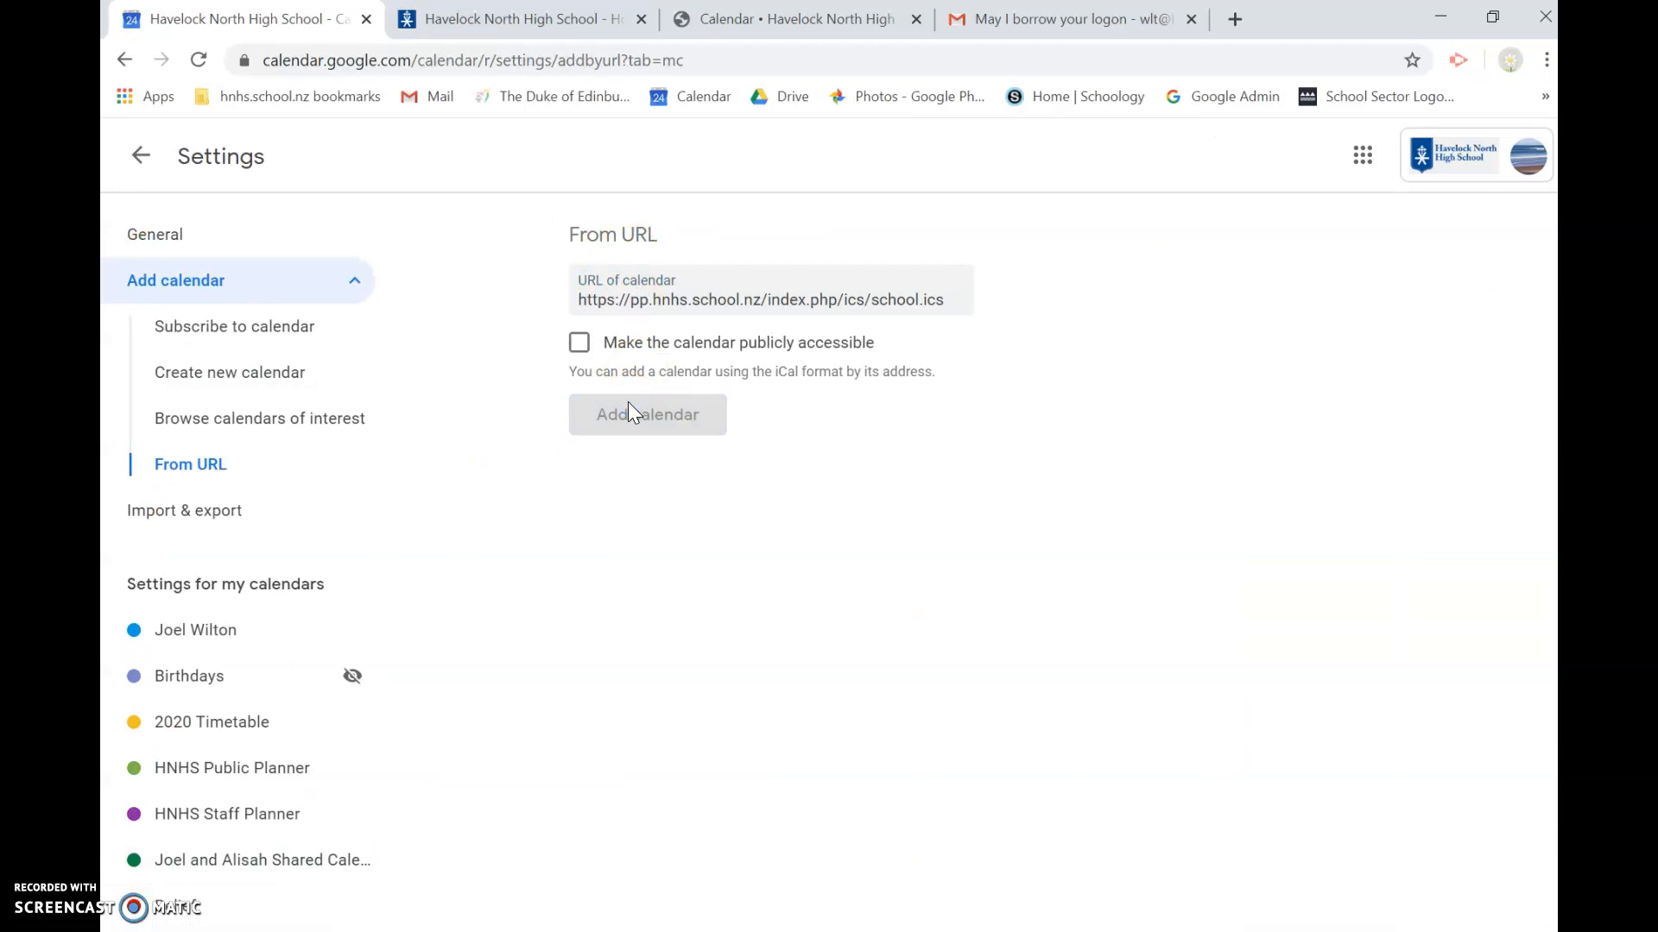
pyautogui.click(647, 413)
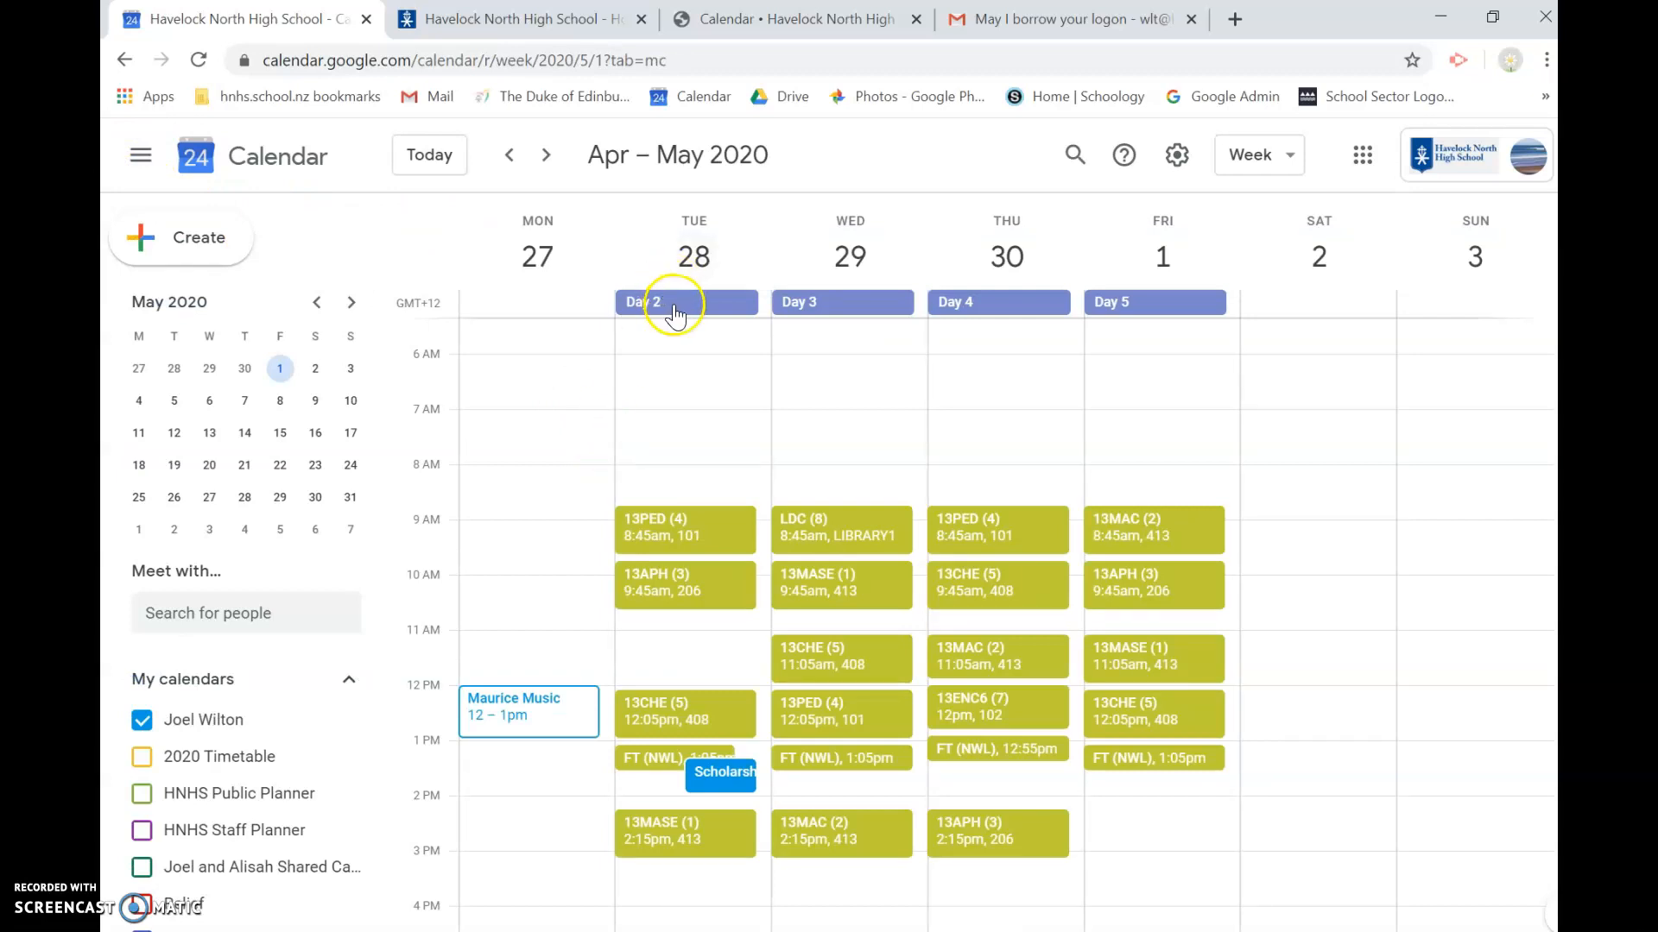
# Move to the 4–10 May 2020 week showing Day 6 to Day 10 above the classes
pyautogui.click(547, 153)
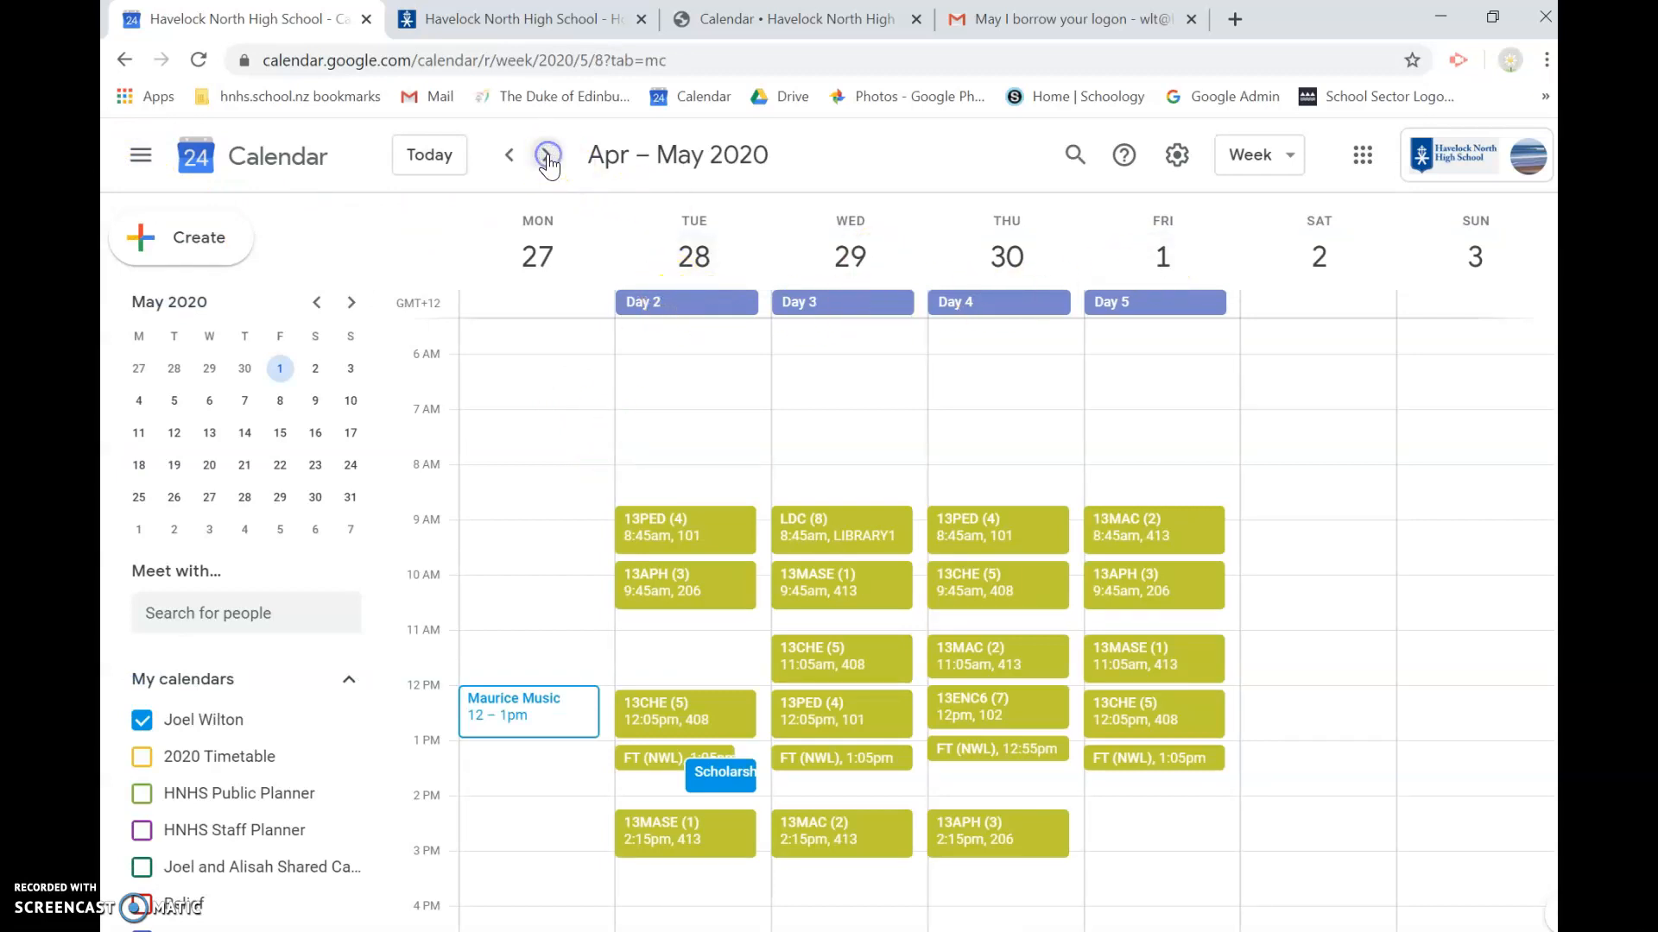
pyautogui.click(547, 154)
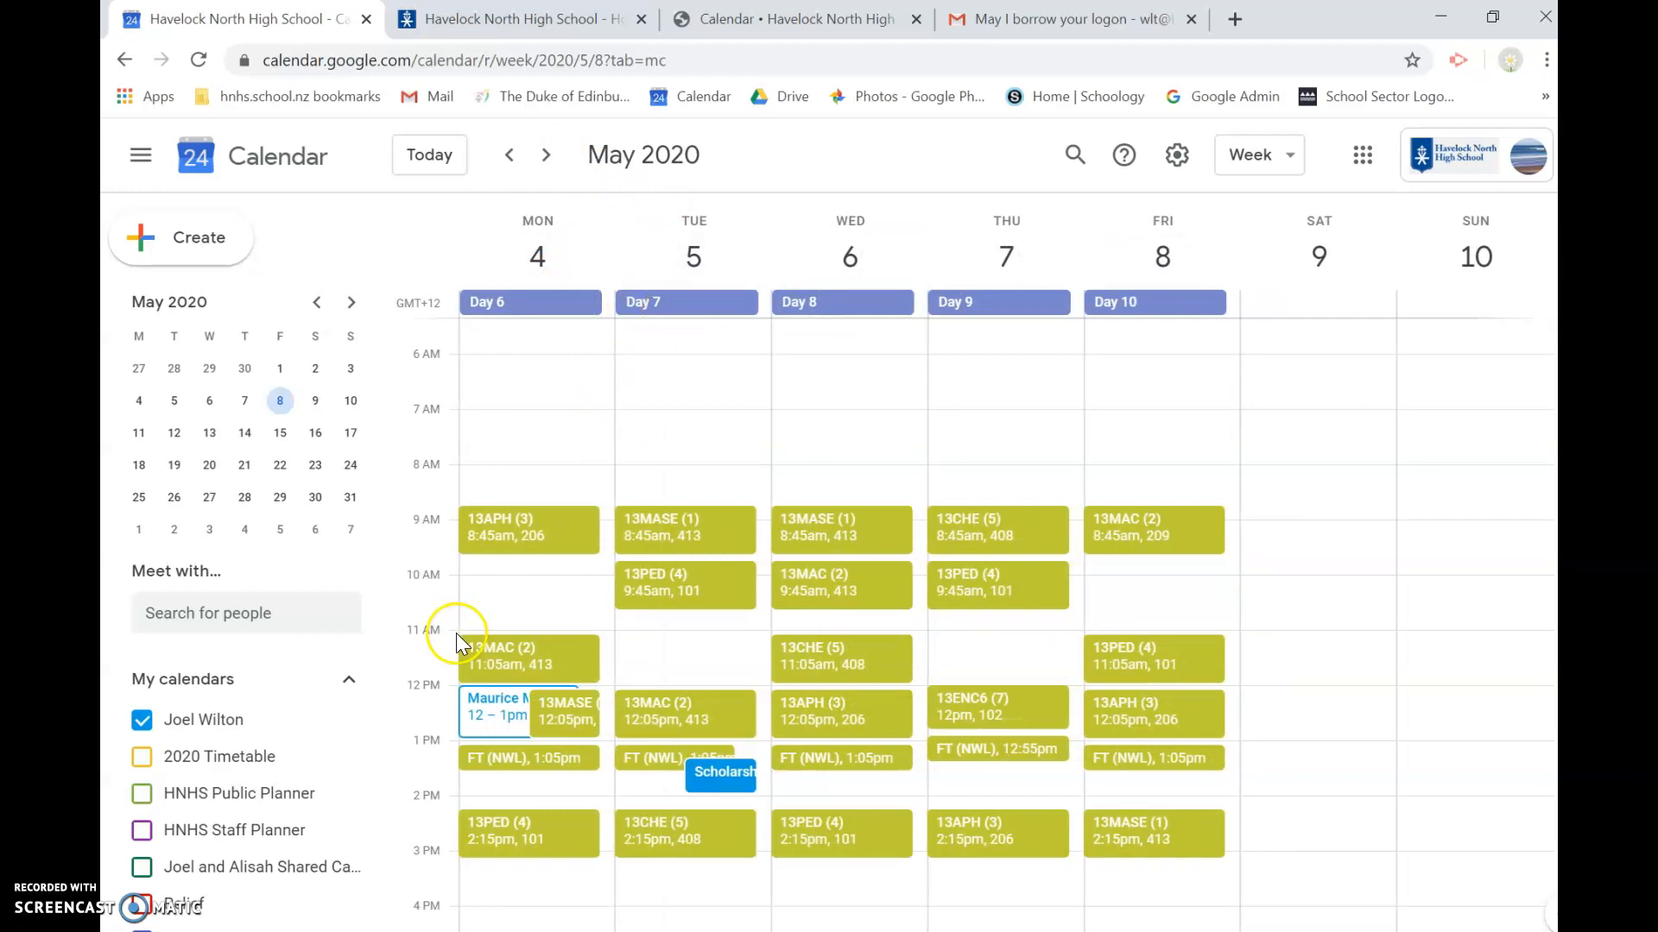